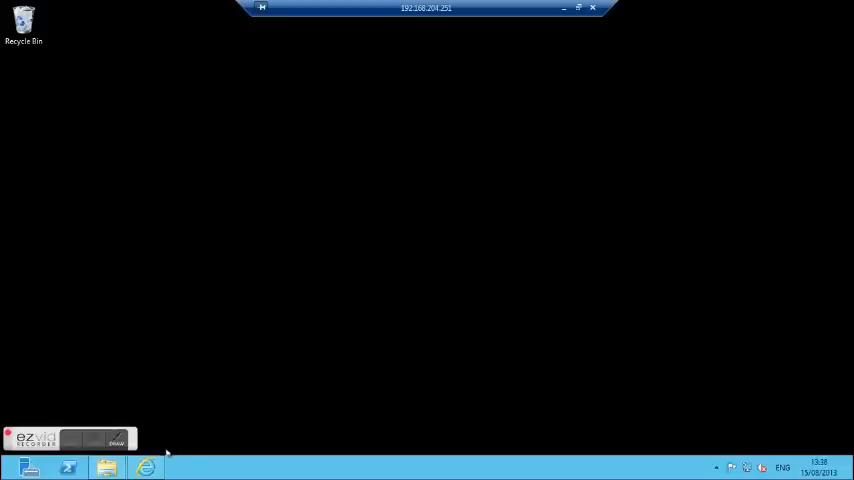
Step: Download the CRM Server 2011 installer and choose Save as into C:\Installs
click(144, 468)
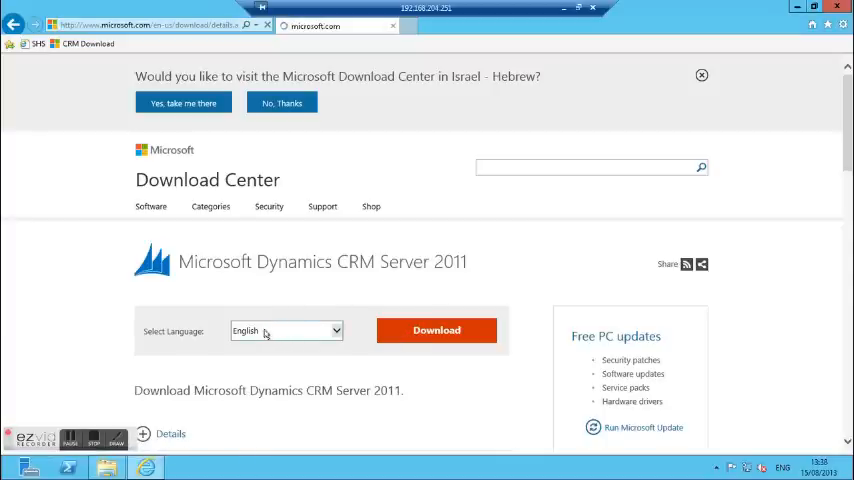
click(436, 330)
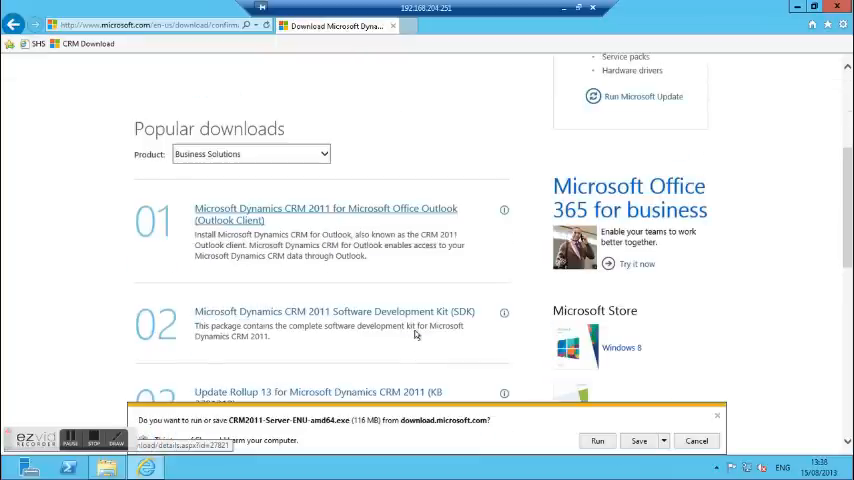
click(664, 440)
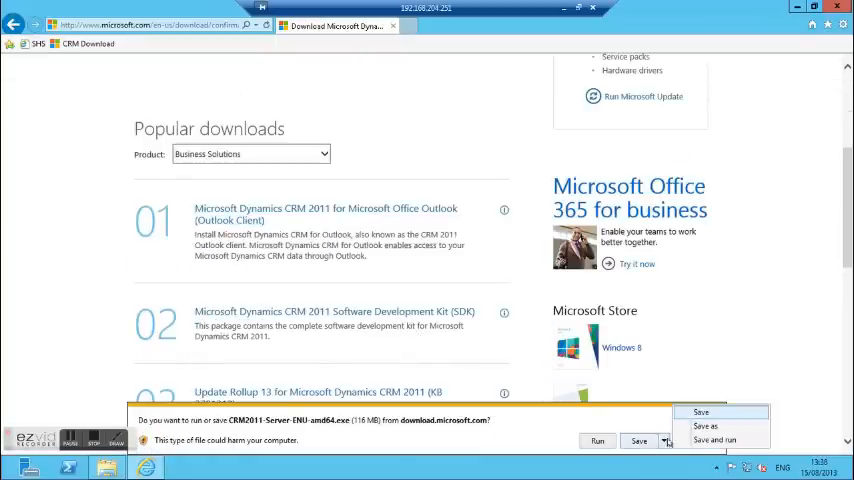
click(706, 426)
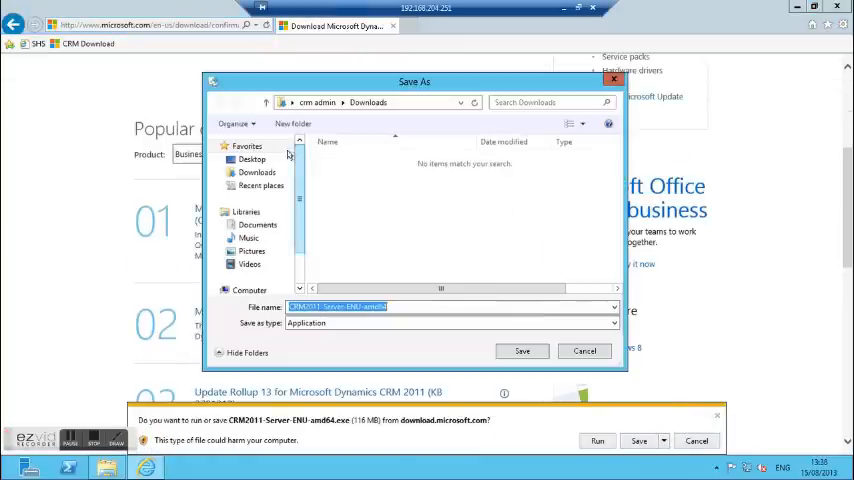
click(248, 272)
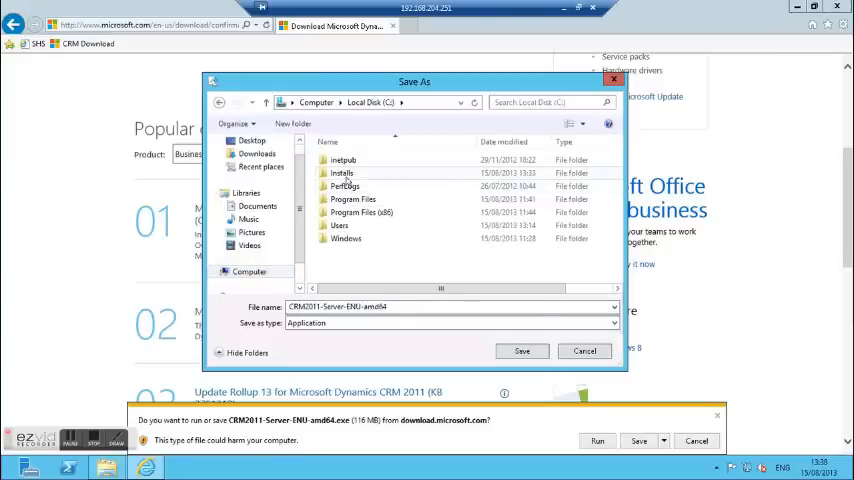
click(342, 172)
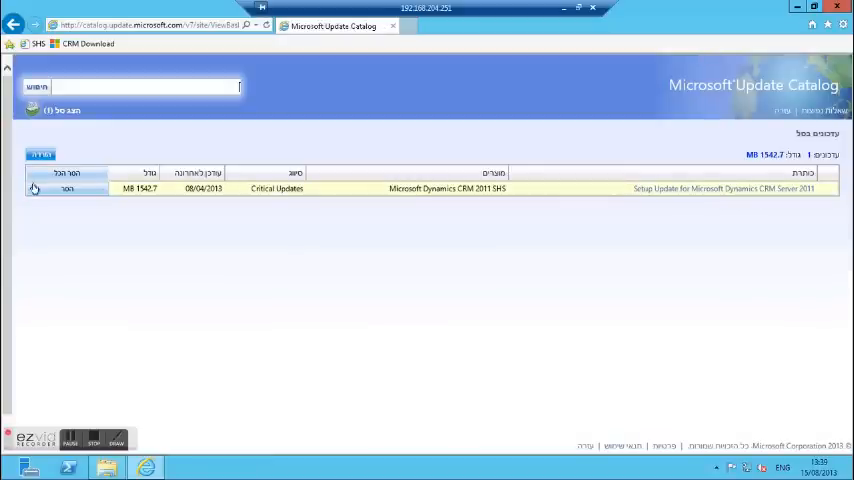
Step: Download the CRM 2011 setup update from the Update Catalog into C:\Installs
click(62, 188)
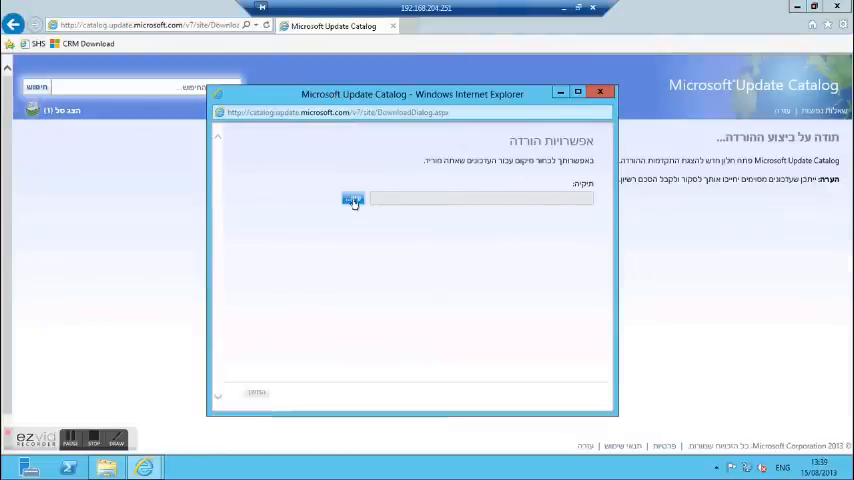
click(352, 198)
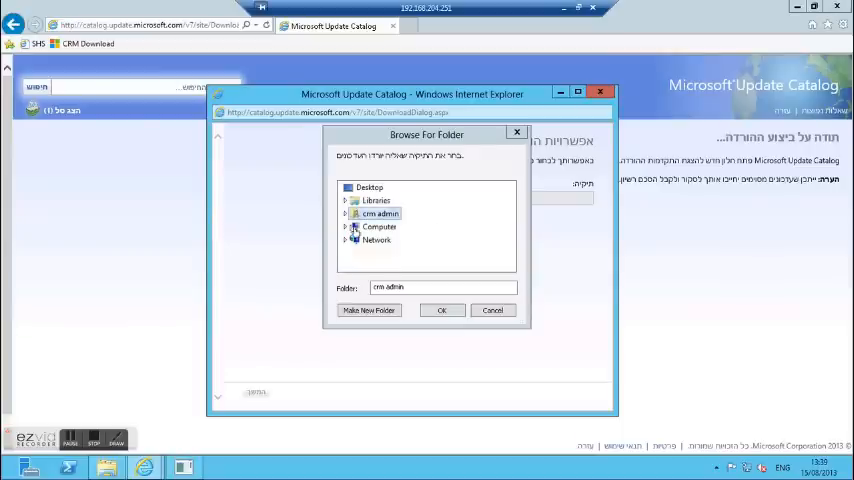
click(344, 212)
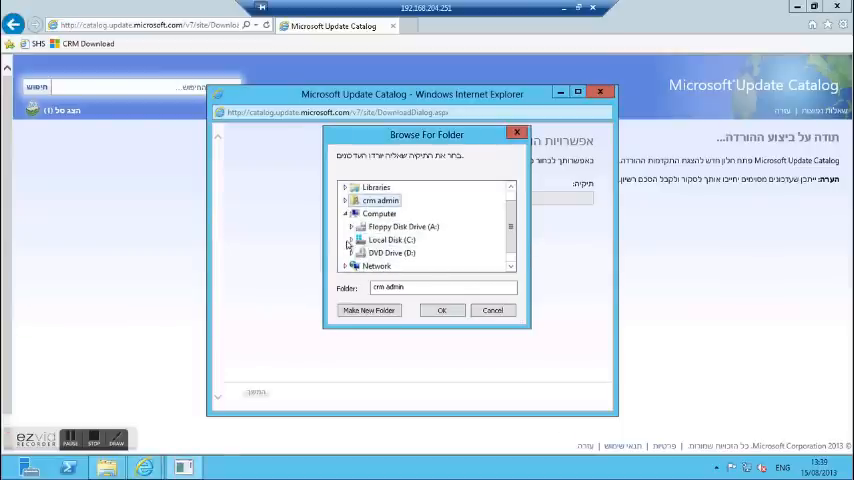
click(348, 240)
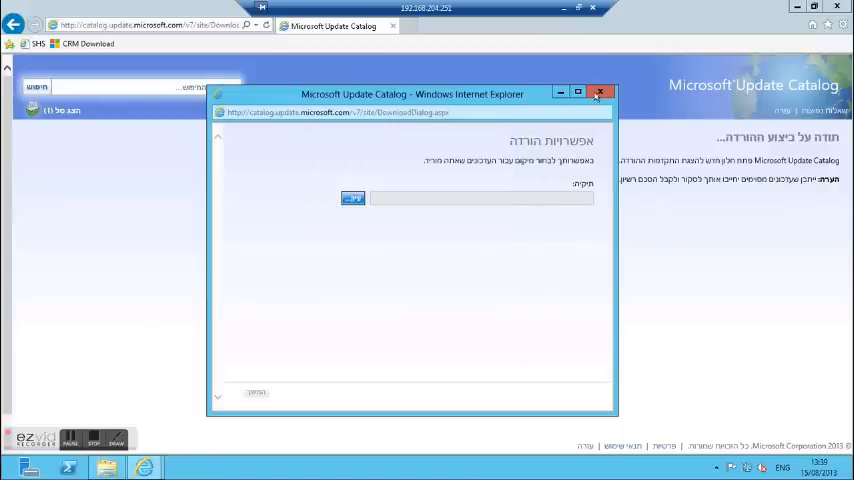
click(600, 92)
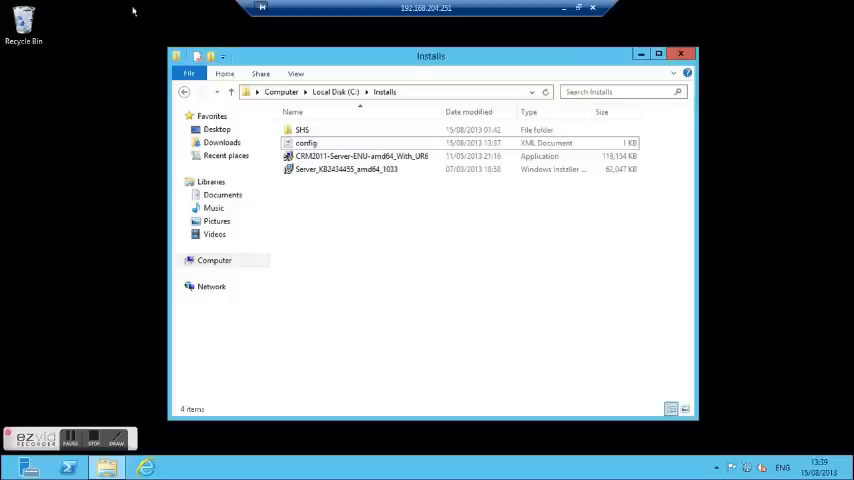
Step: Run the CRM2011-Server-ENU-amd64 package and extract it into new folder C:\Installs\CRM2011Setup
click(302, 130)
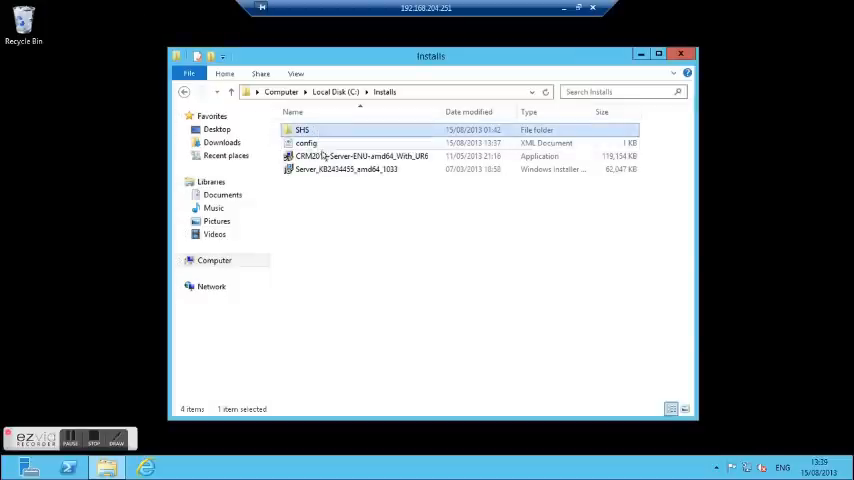
click(360, 156)
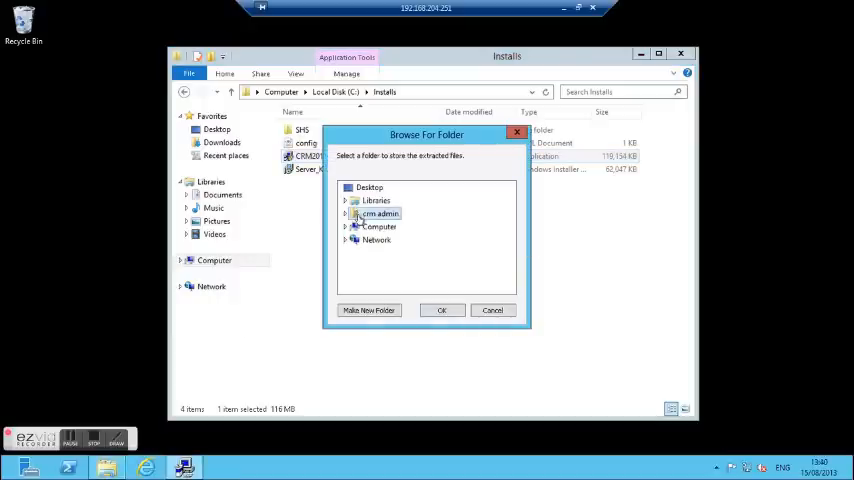
click(344, 226)
text(CRM2011Setup)
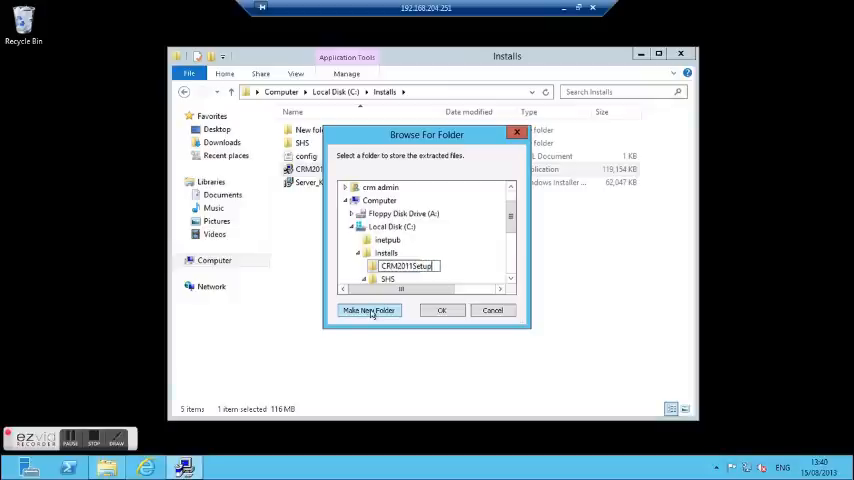
click(440, 310)
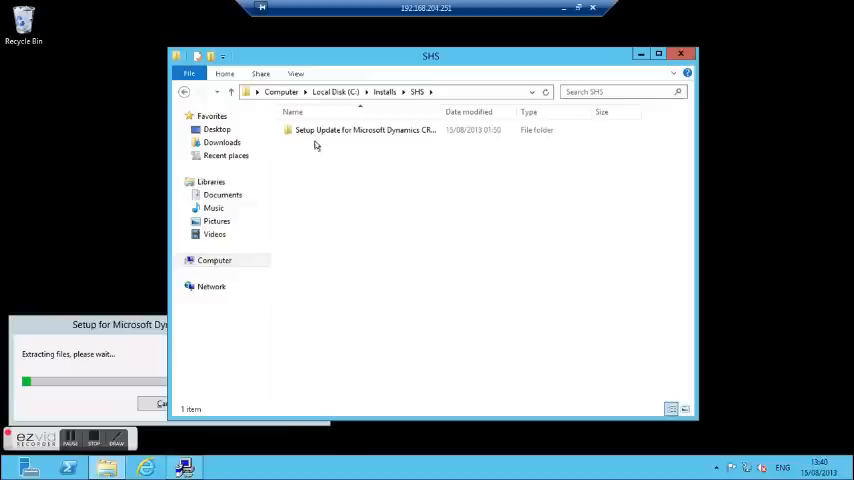
Step: Extract the Server KB2434455 cab from the Setup Update folder into C:\Installs
double_click(364, 130)
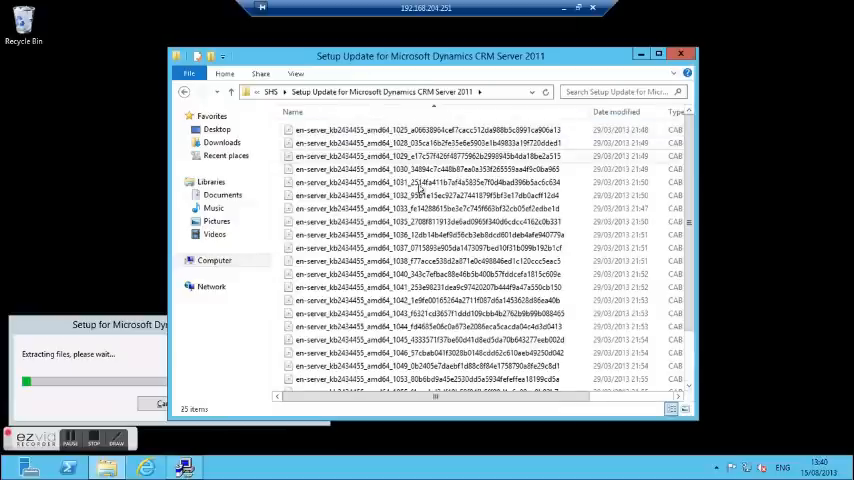
scroll(down, 3)
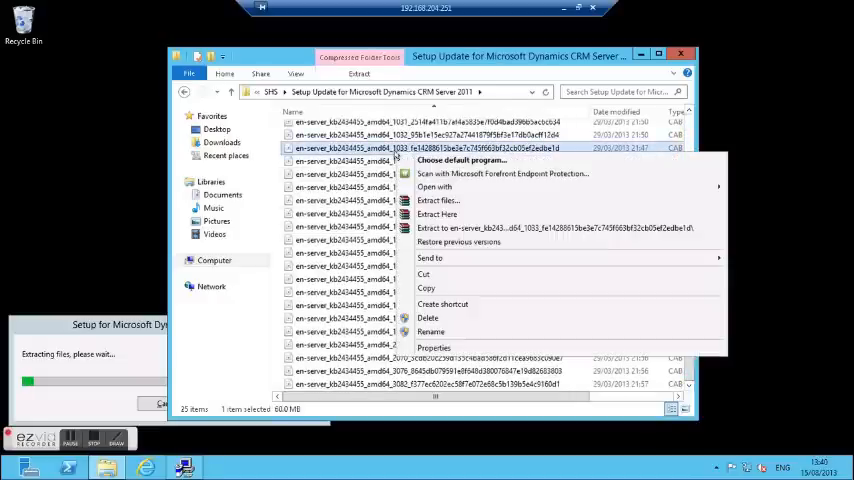
mouse_move(436, 214)
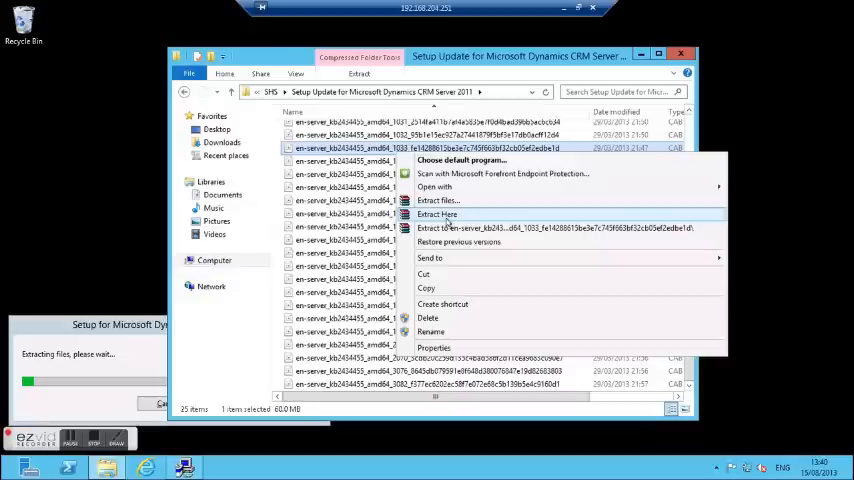
mouse_move(436, 200)
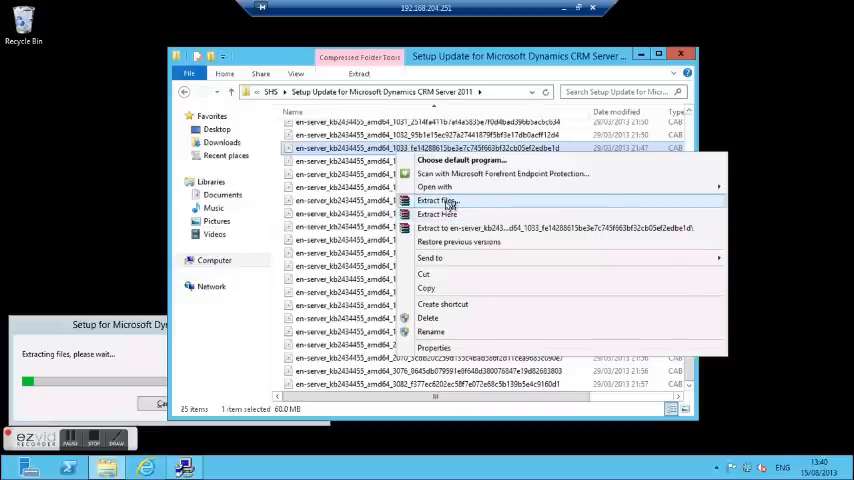
click(436, 200)
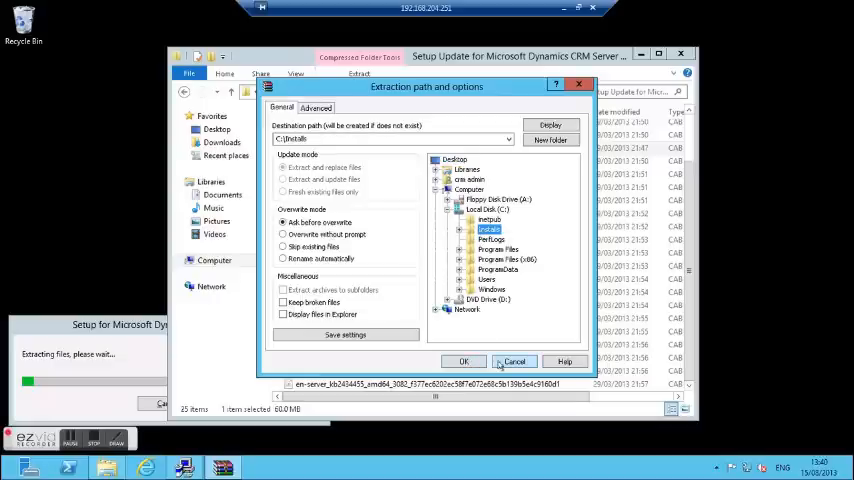
click(514, 360)
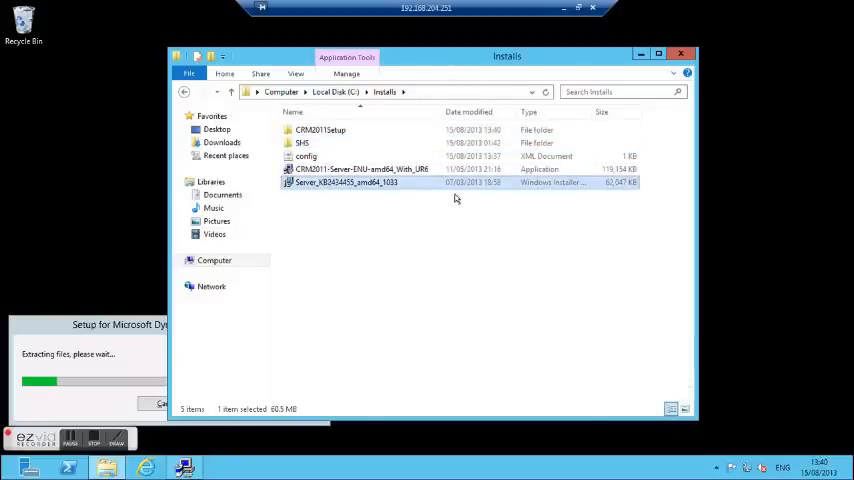
Step: Edit config.xml in Notepad and select its Patch path C:\Installs\Server_KB2434455_amd64_1033.msp
click(306, 156)
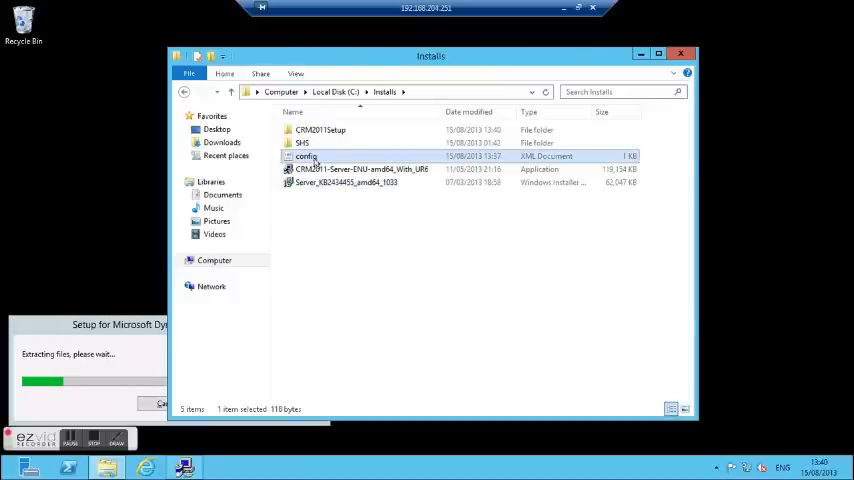
right_click(306, 156)
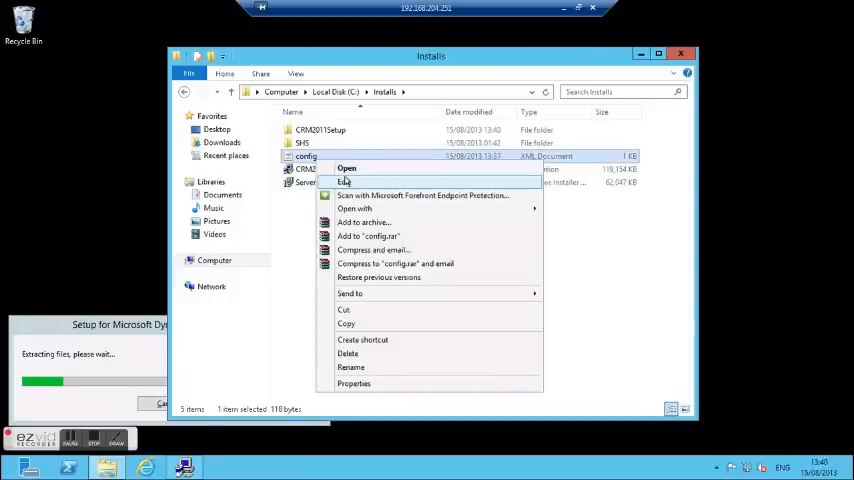
click(346, 168)
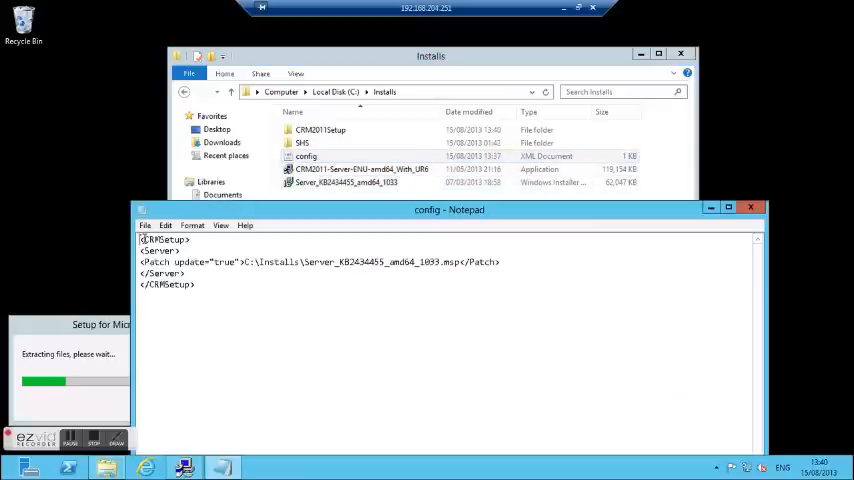
drag(168, 260, 448, 260)
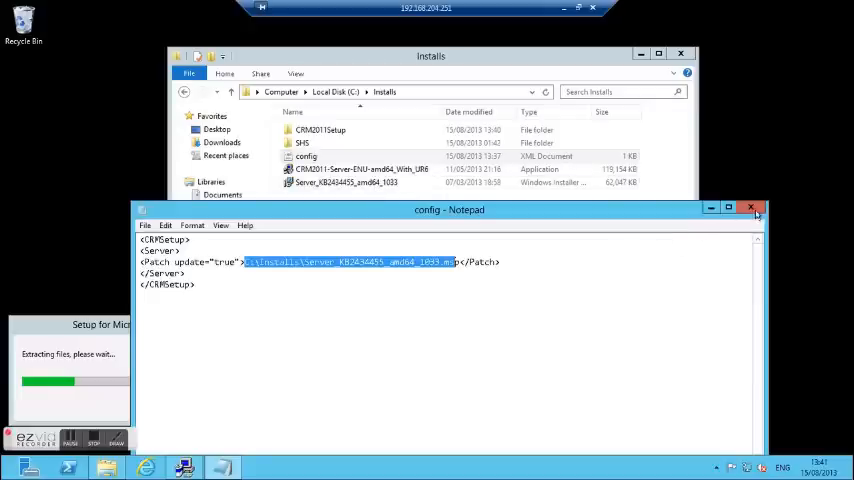
click(752, 208)
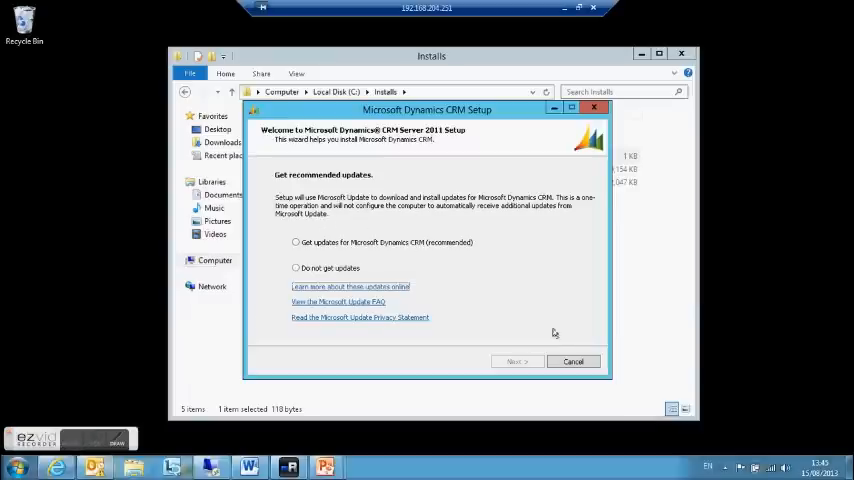
Step: Cancel the CRM setup wizard, open the CRM2011Setup folder and bring up Run for a command prompt
click(572, 360)
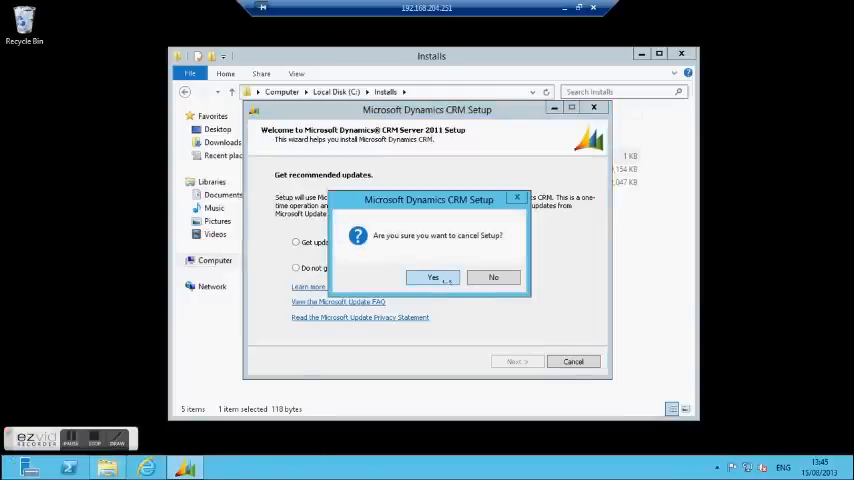
click(432, 278)
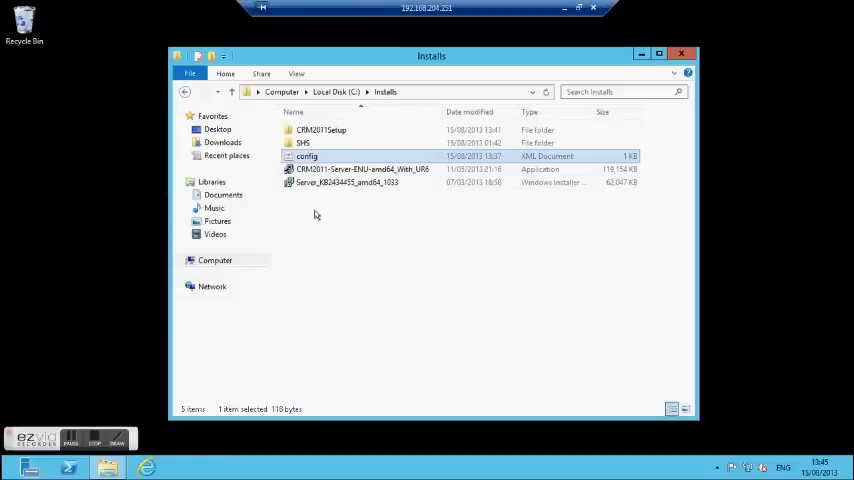
click(320, 130)
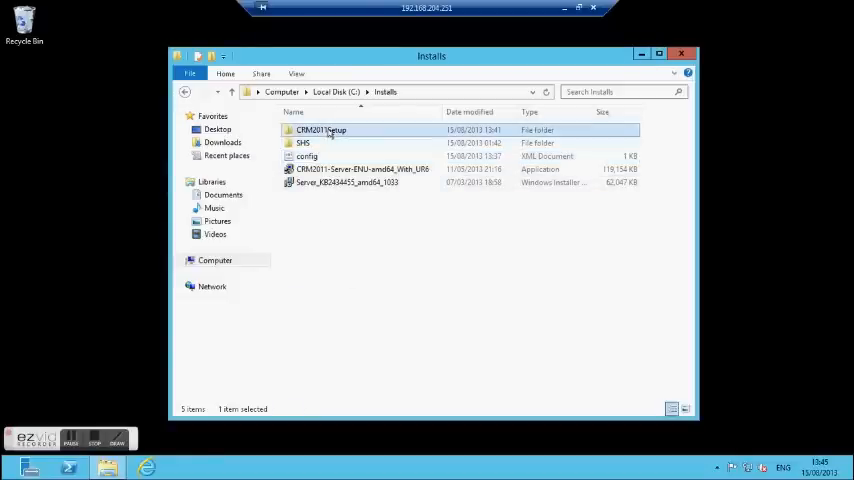
double_click(322, 130)
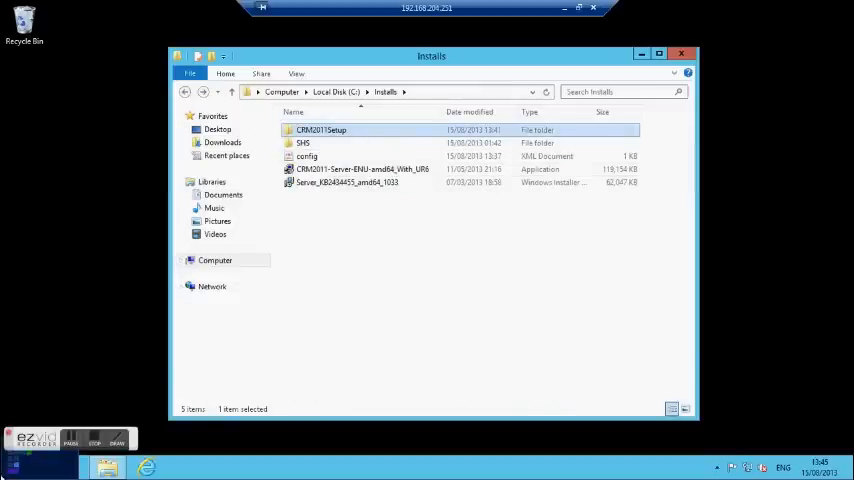
key(Win+r)
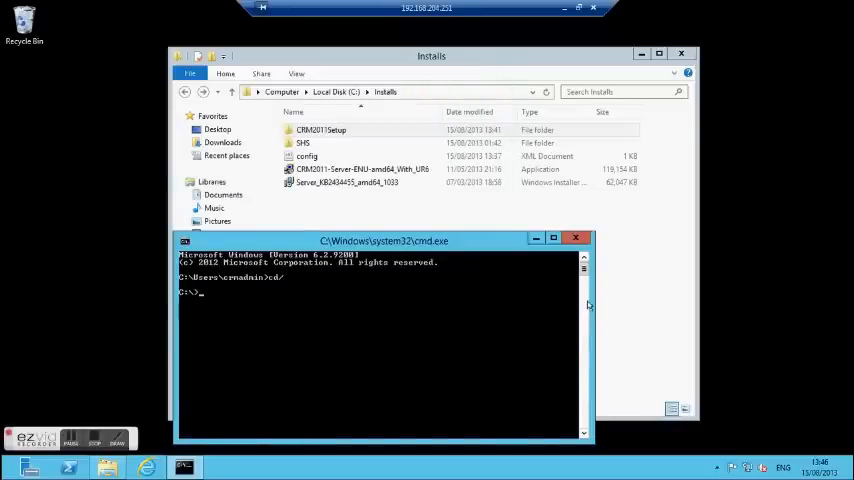
Step: Change directory to c:\Installs\CRM2011Setup
text(cd c:\)
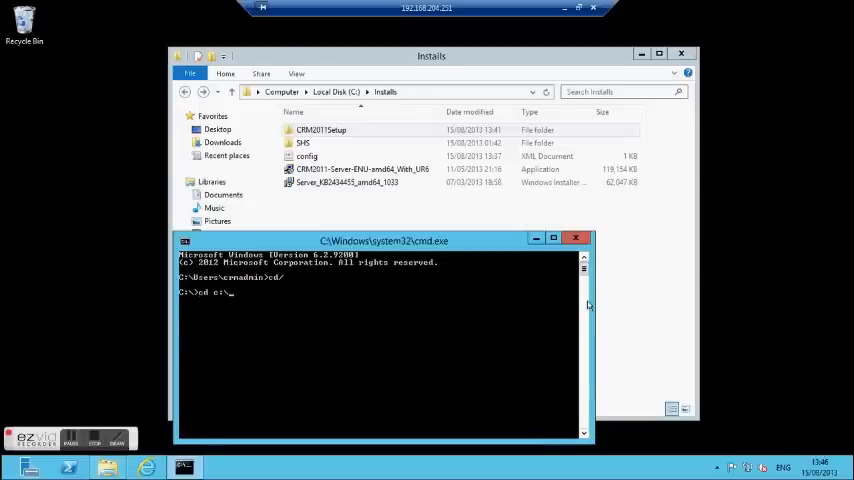
text(inetpub)
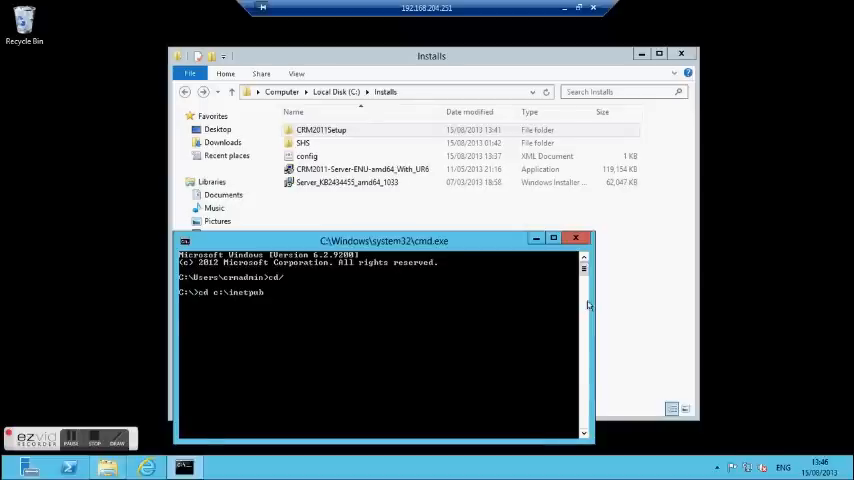
text(cd c:\Installs\CRM2011Setup\)
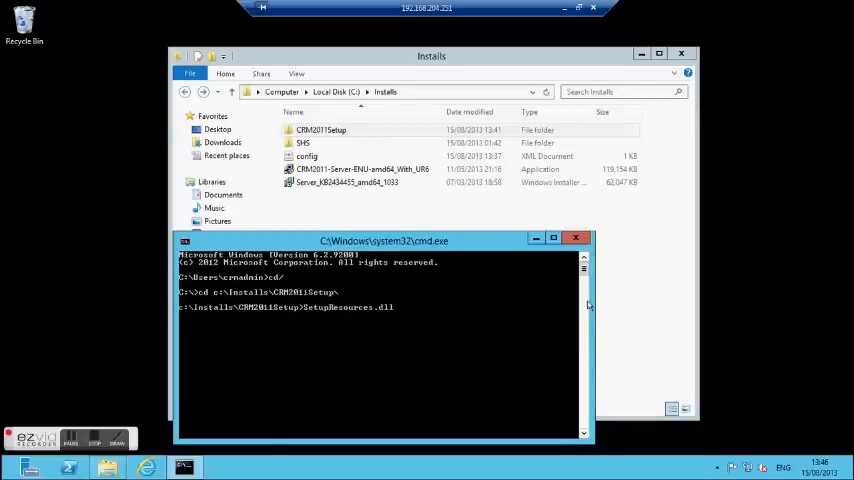
Step: Run SetupServer.exe /config c:\Installs\config.xml to relaunch setup
text(SetupServer.exe)
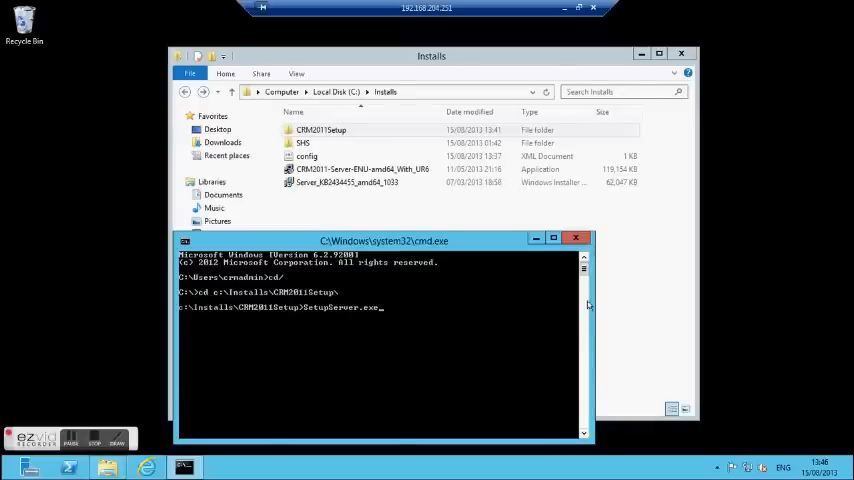
text(/config)
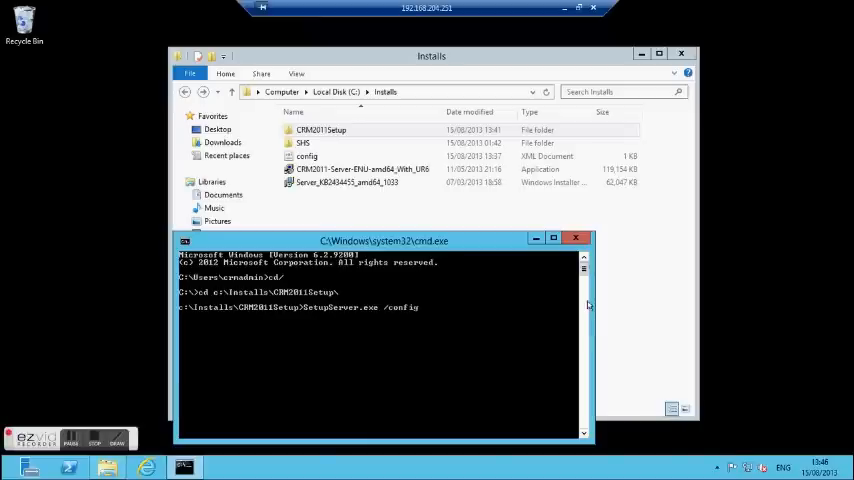
text(c:\)
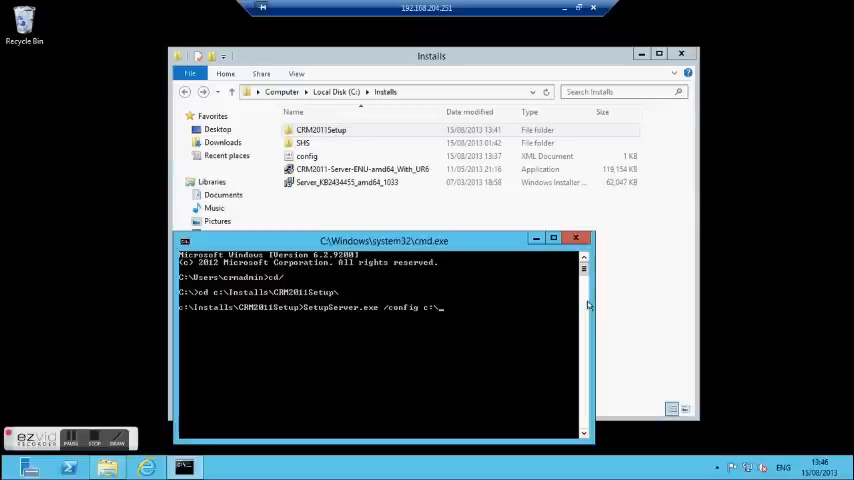
text(i)
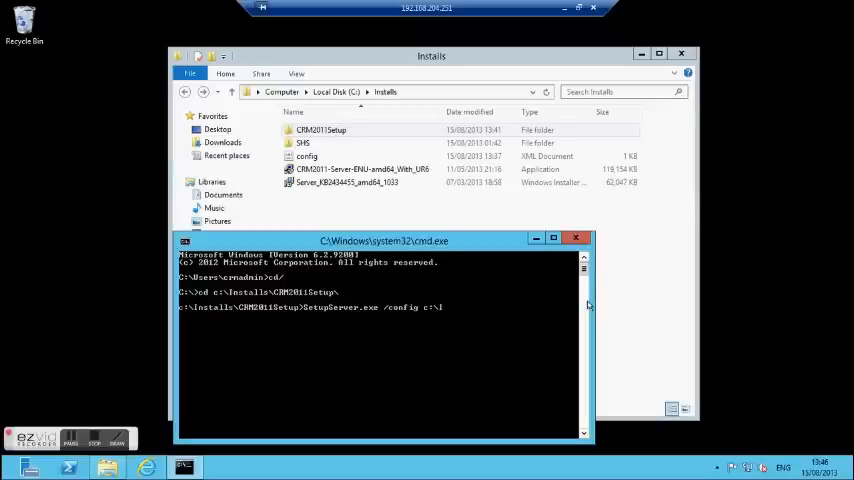
text(nstalls\)
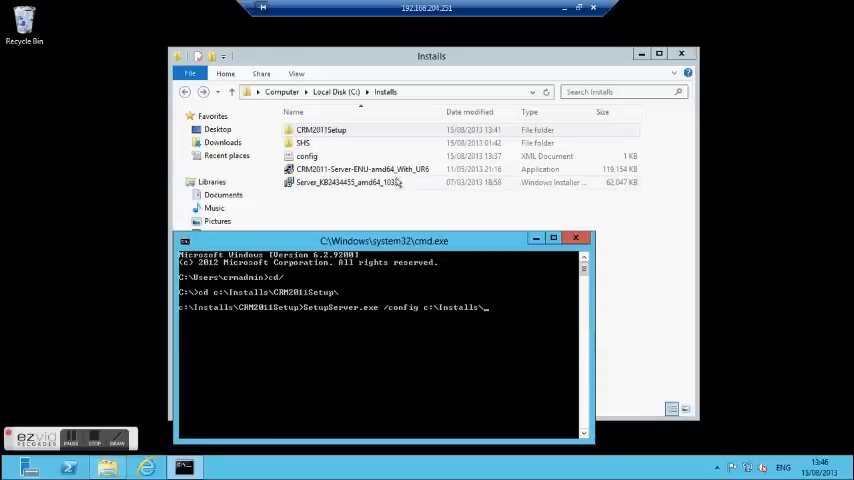
text(con)
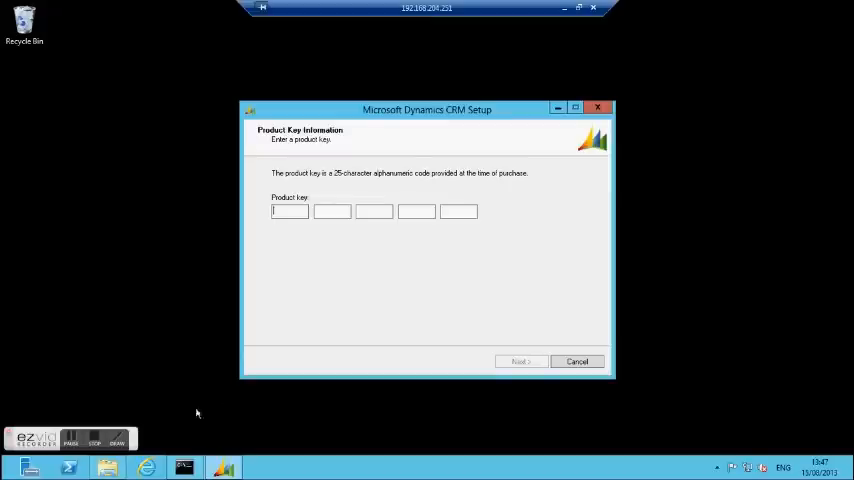
Step: Pass the product key, accept the license and install the required components with downloads allowed
click(520, 360)
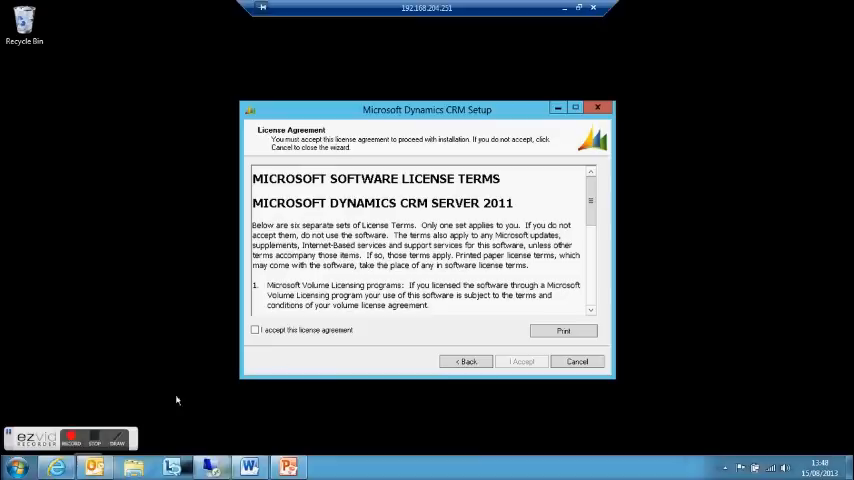
click(256, 330)
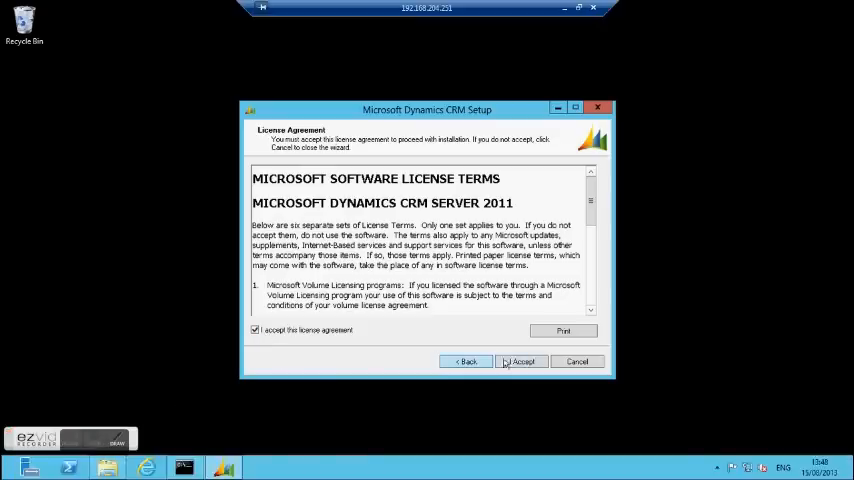
click(520, 360)
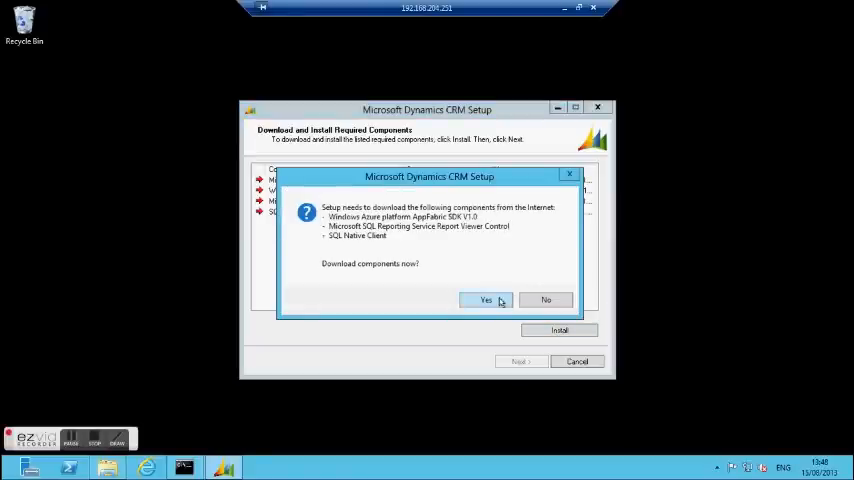
click(486, 300)
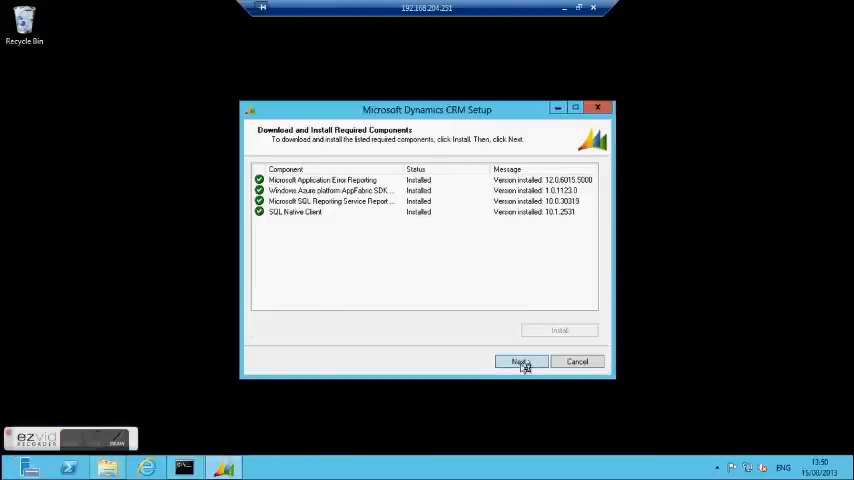
click(520, 362)
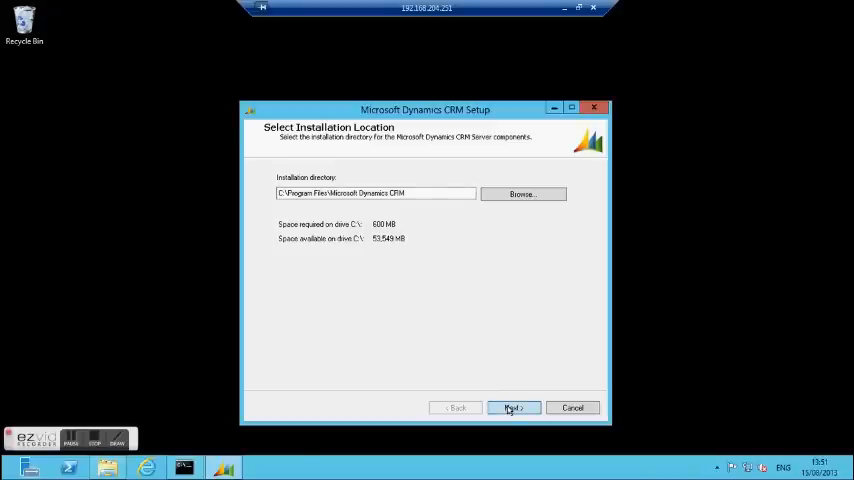
Step: Keep default location and server roles, then enter EZ-CRM01 as the new deployment's SQL Server
click(512, 408)
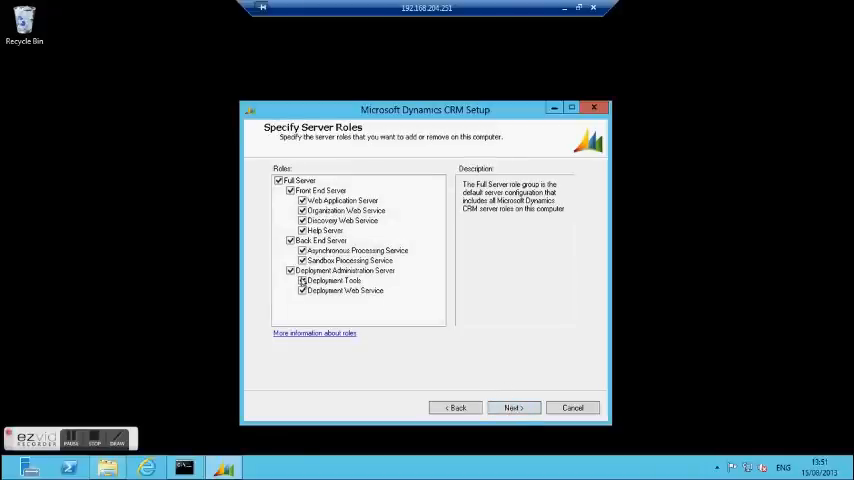
click(512, 408)
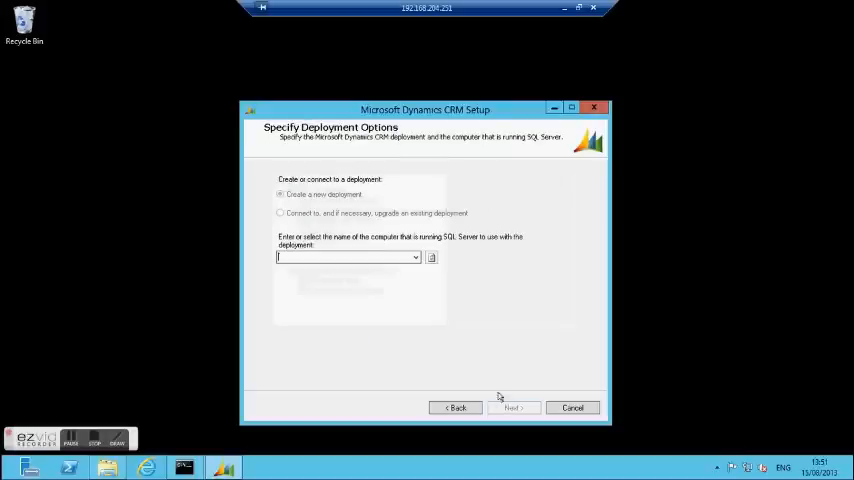
click(416, 256)
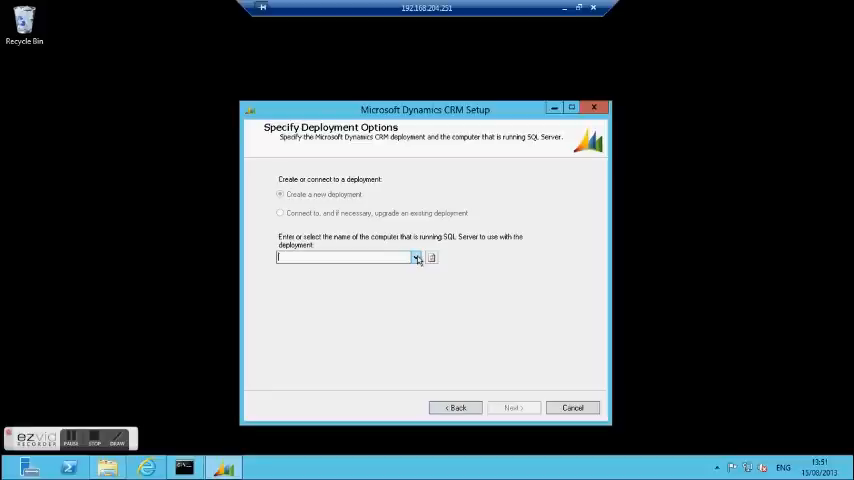
text(ER)
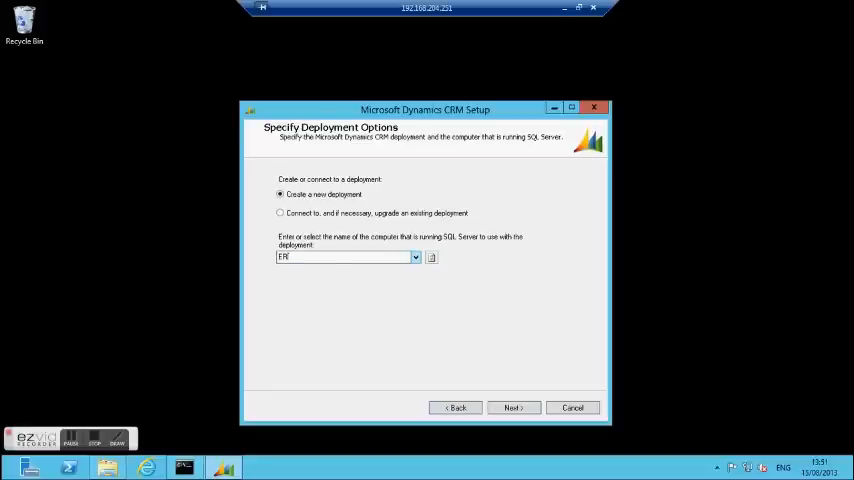
text(EZ-CRM)
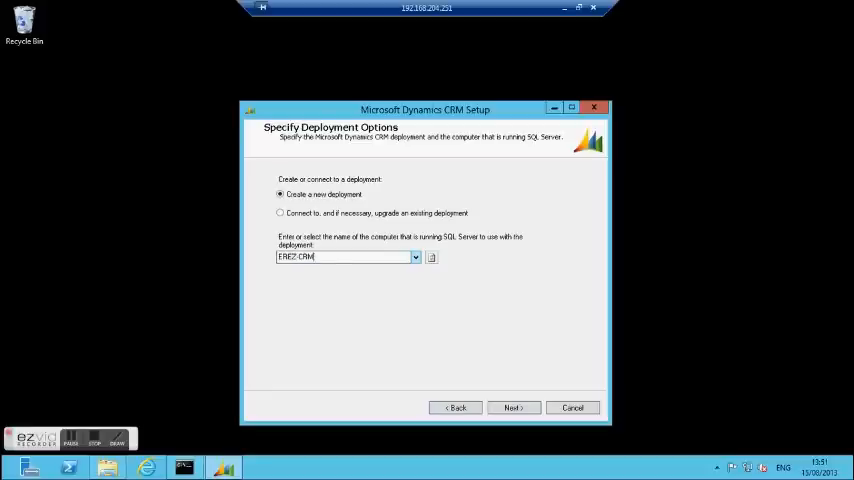
text(01)
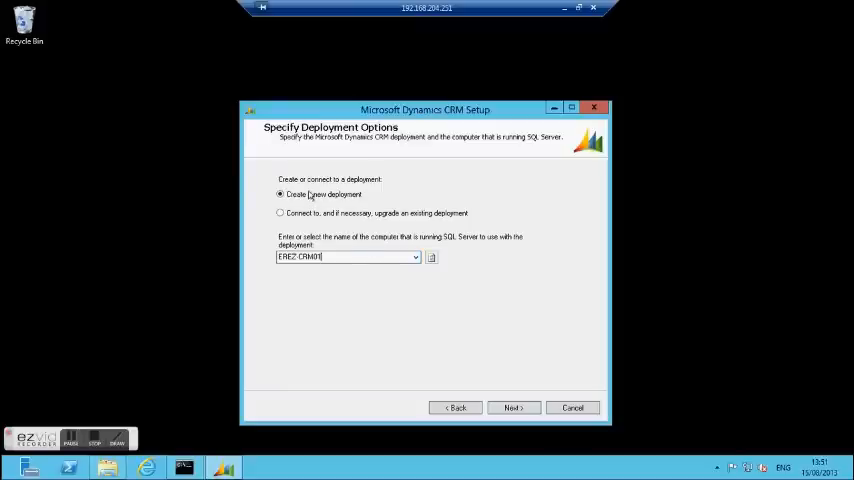
Step: Continue to the OU page and browse to select the CRM organizational unit
click(512, 408)
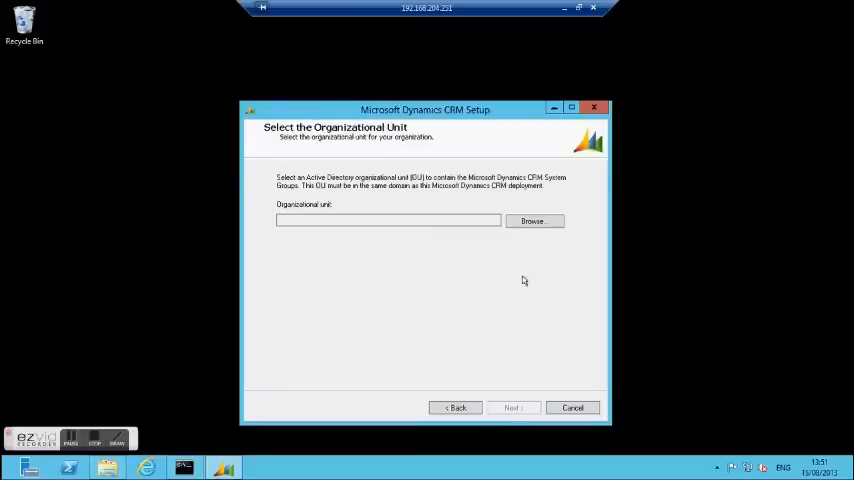
click(534, 220)
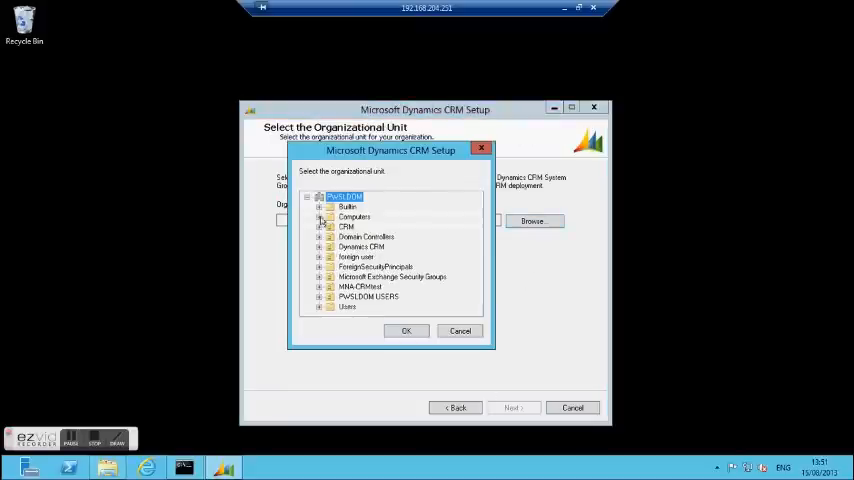
click(346, 226)
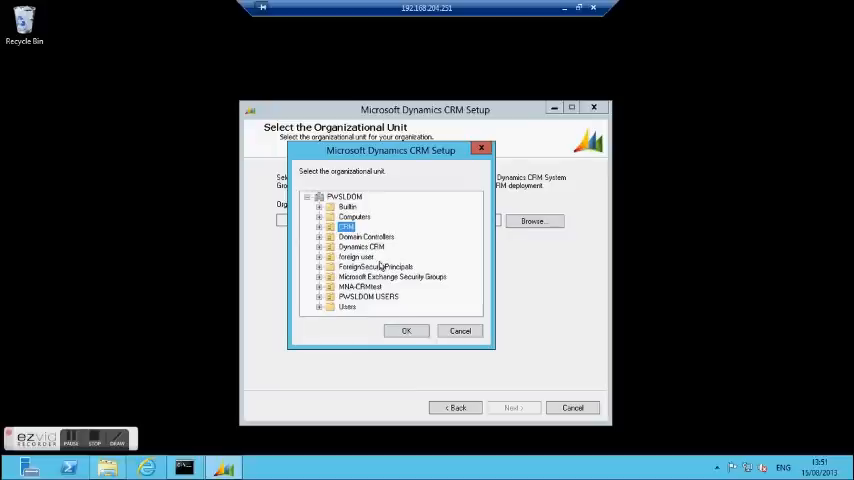
click(406, 332)
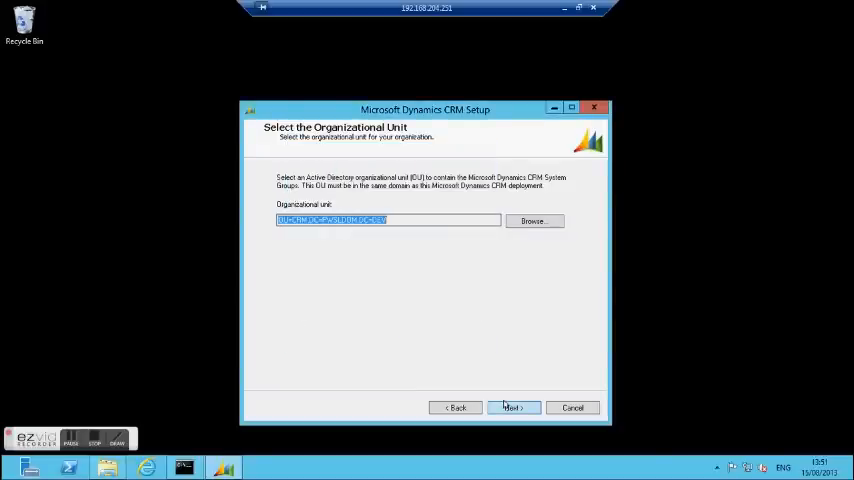
Step: Enter the Application Service account PWSIDOM\CRMAPP after accepting the organizational unit
click(512, 408)
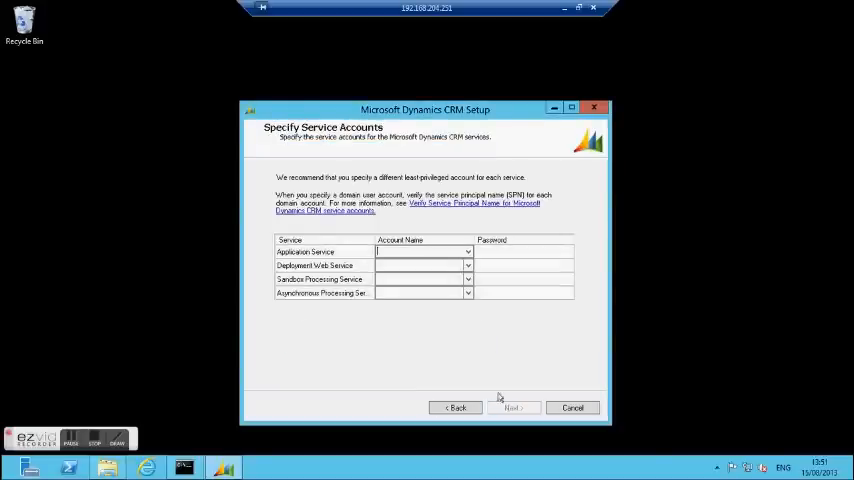
click(416, 264)
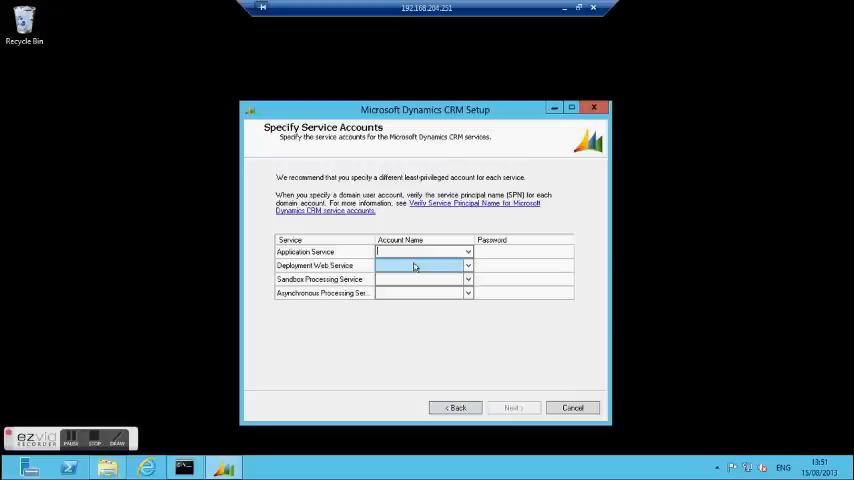
text(PWSI)
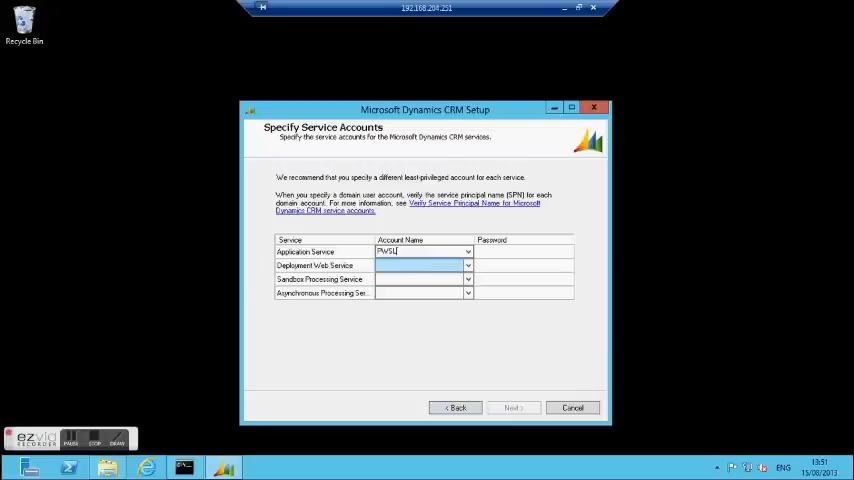
text(DOM)
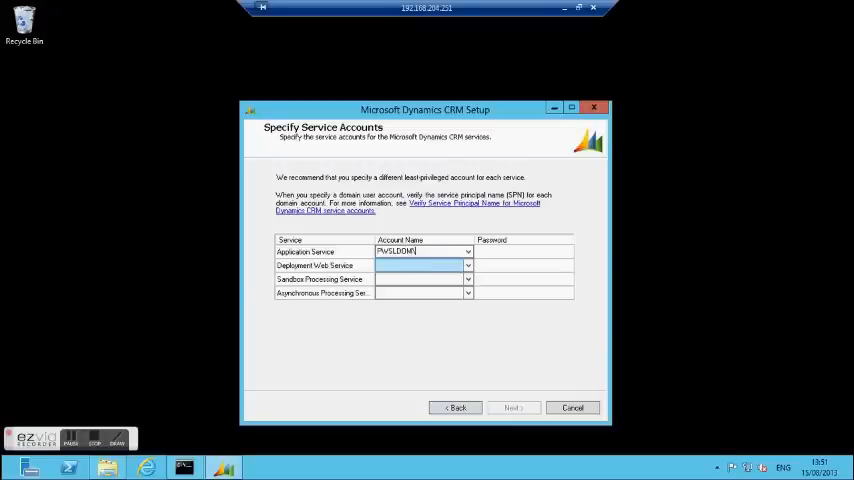
text(\CRMAPP)
click(424, 264)
text(PWSLDOM\CRMDEPLO)
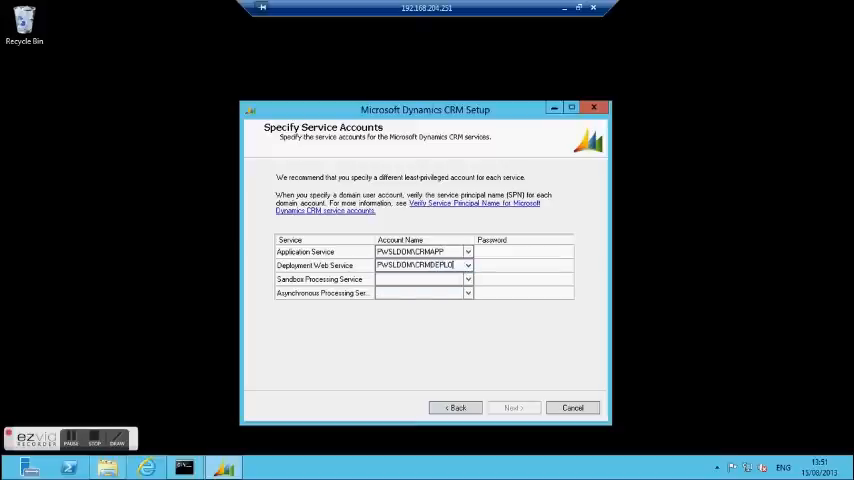
Step: Choose domain accounts for the Sandbox and remaining CRM services
click(468, 280)
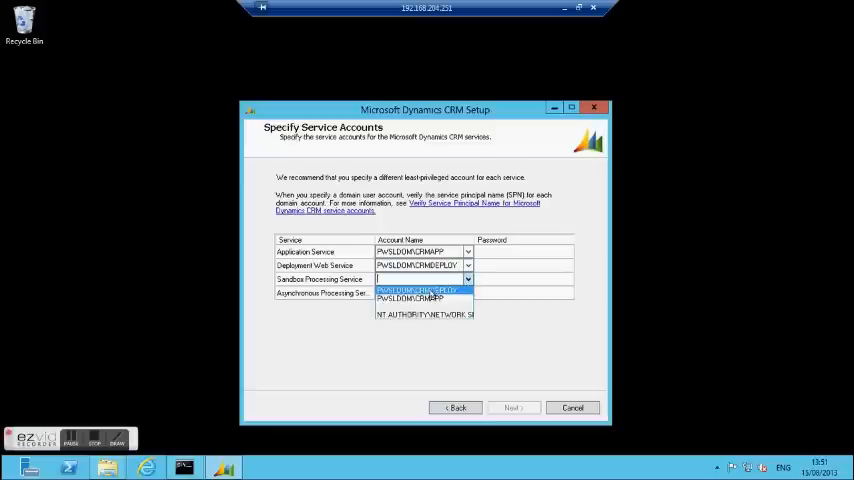
click(420, 290)
text(SA)
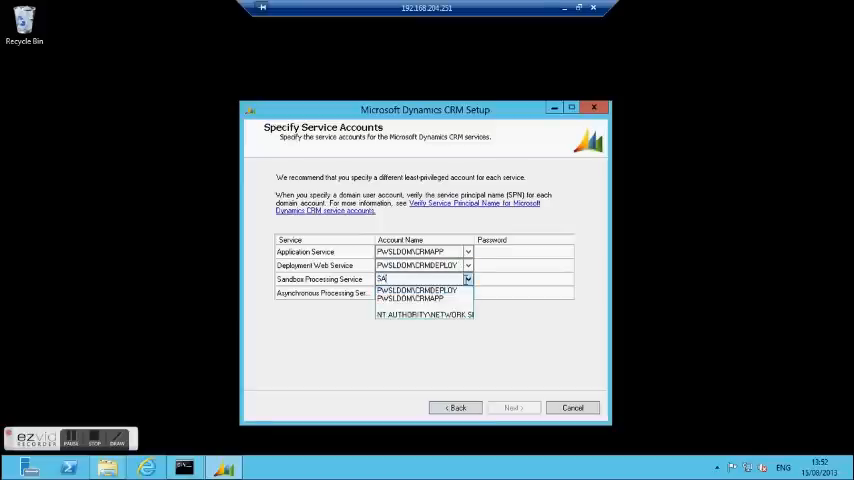
text(N)
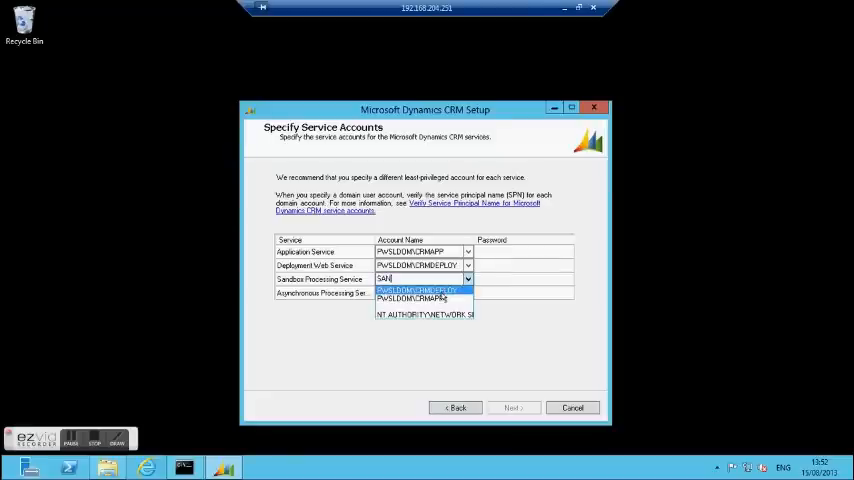
click(420, 290)
text(PWSLDOM\CRMASYNC)
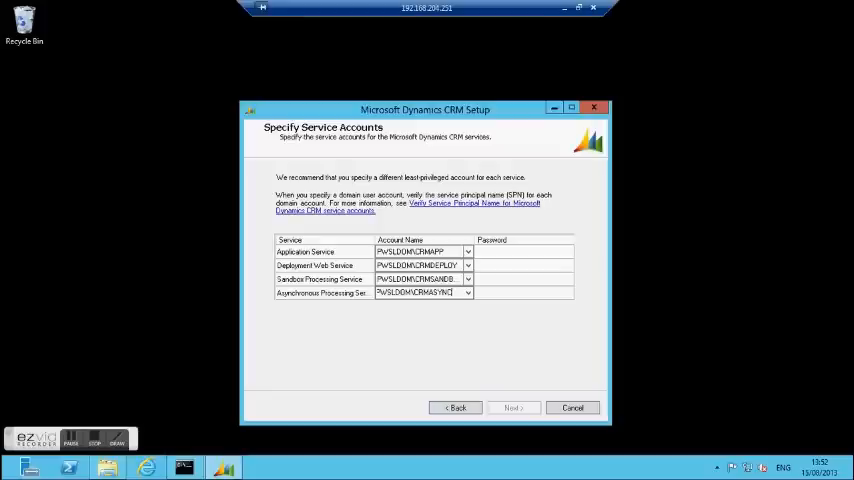
Step: Enter the service account passwords and continue to web site selection
click(524, 264)
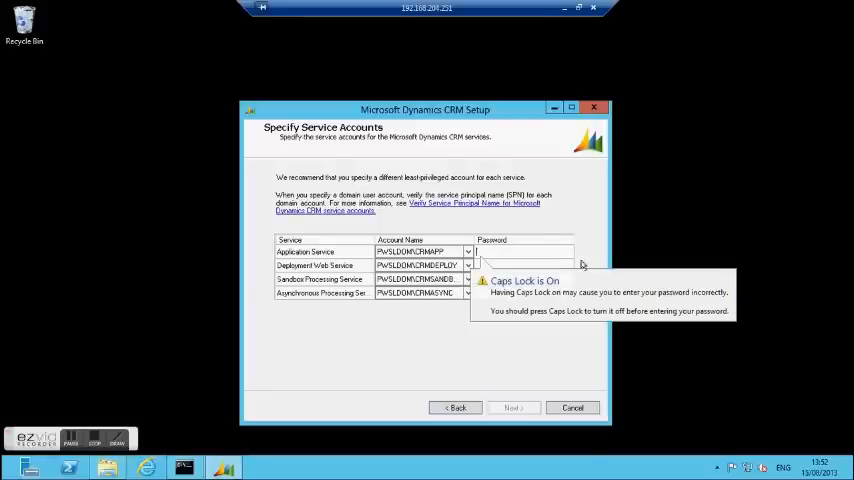
text(***)
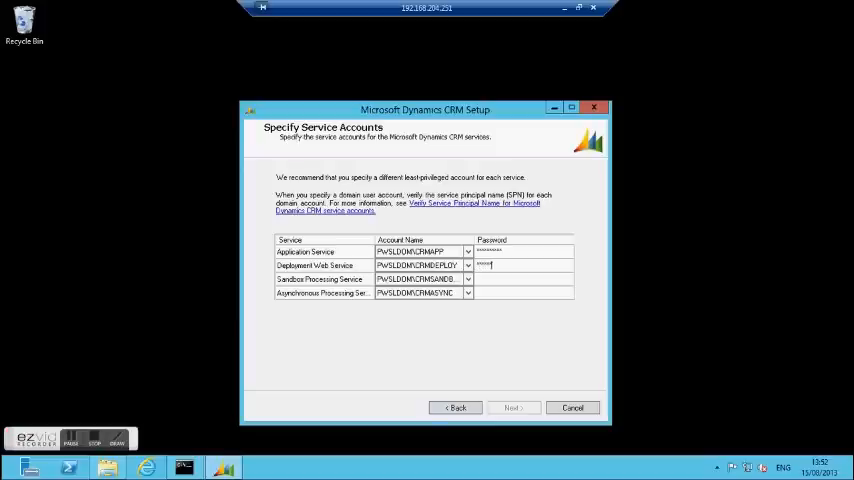
click(520, 280)
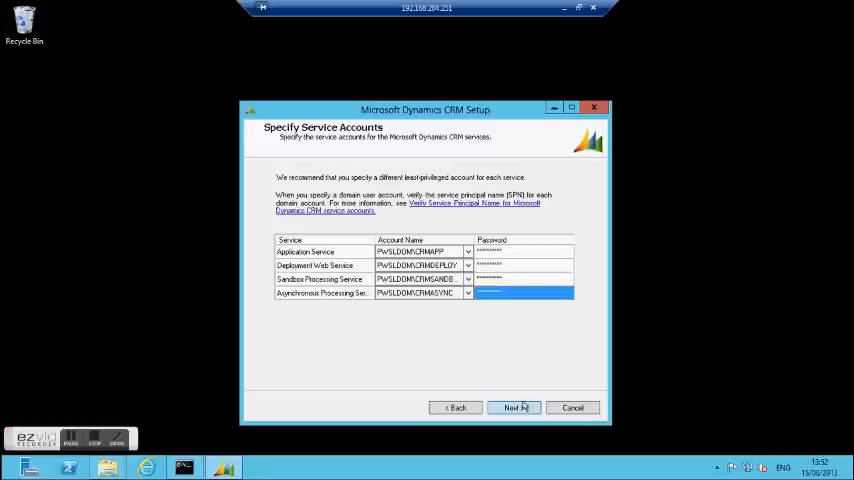
click(514, 408)
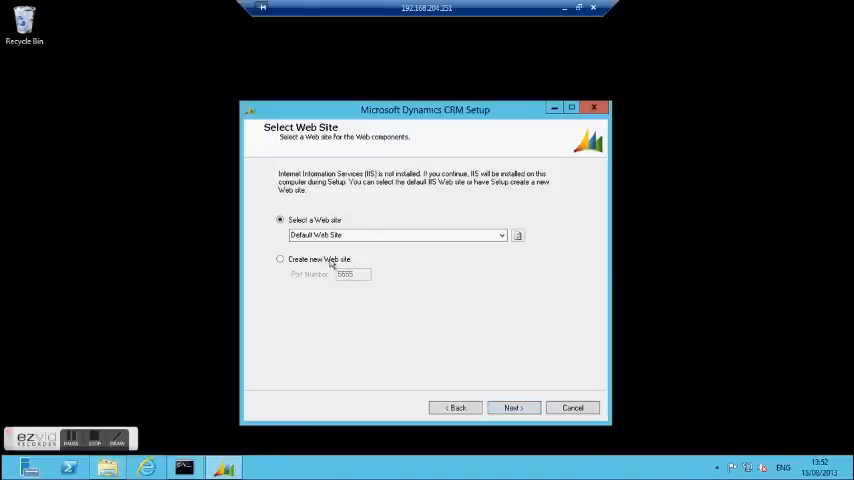
Step: Create a new web site on port 5555, set e-mail router server EREZ, and name the organization Demo
click(280, 260)
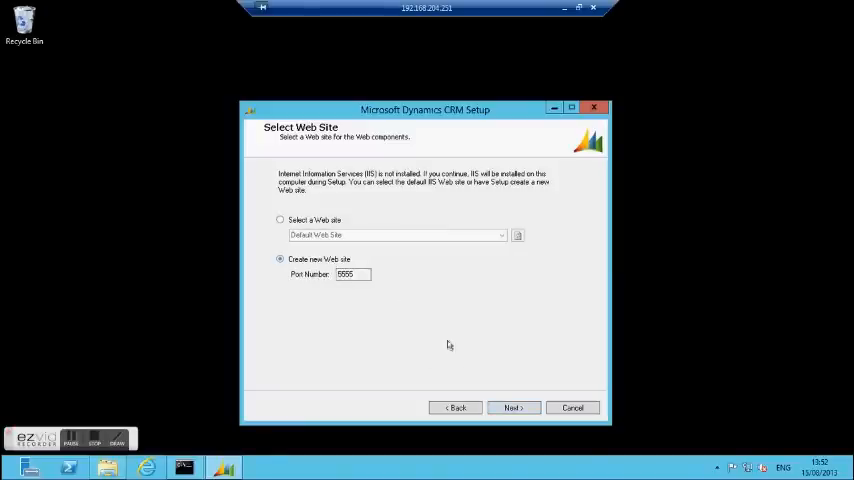
click(512, 408)
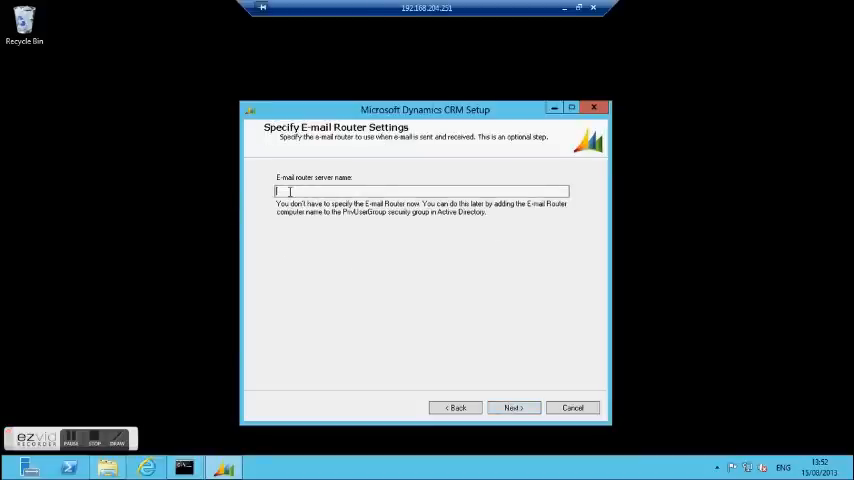
text(EREZ-CRM01)
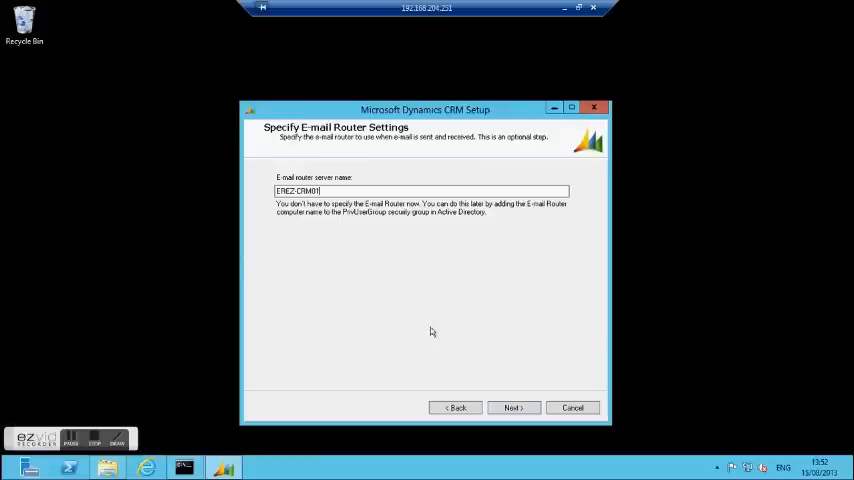
click(512, 408)
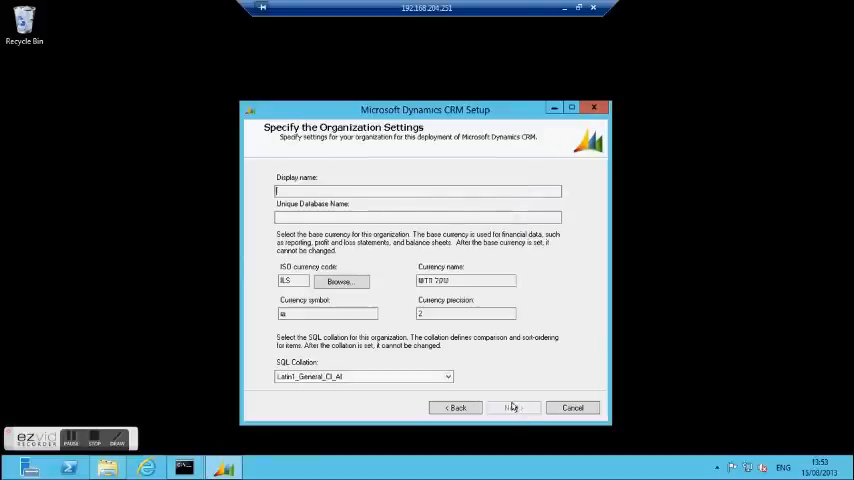
text(Demo)
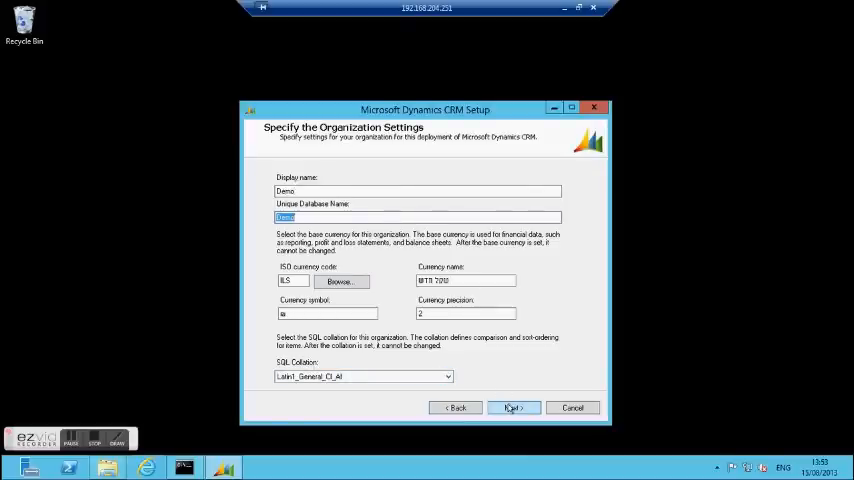
click(512, 408)
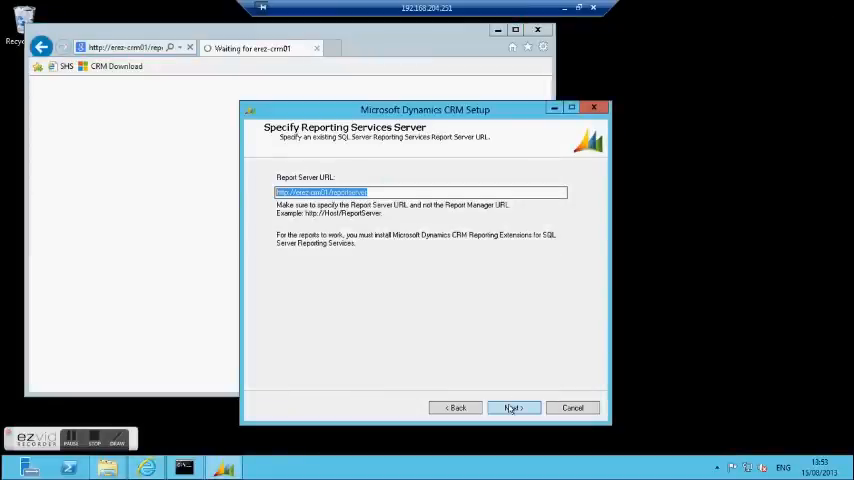
Step: Accept the Report Server URL, skip the Customer Experience Program, decline Microsoft Update, and reach the system checks
click(512, 408)
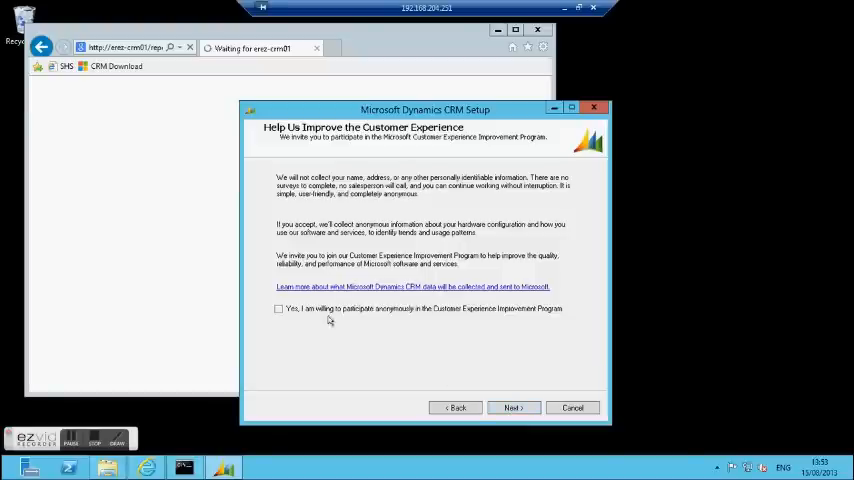
click(512, 408)
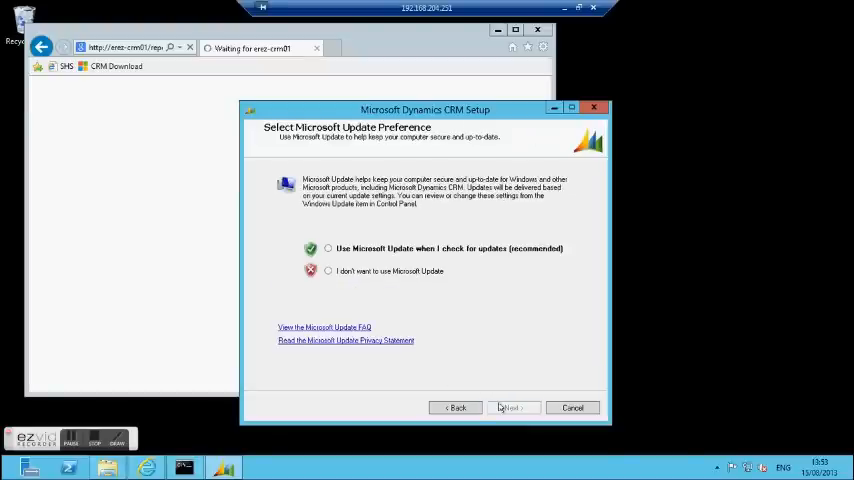
click(328, 272)
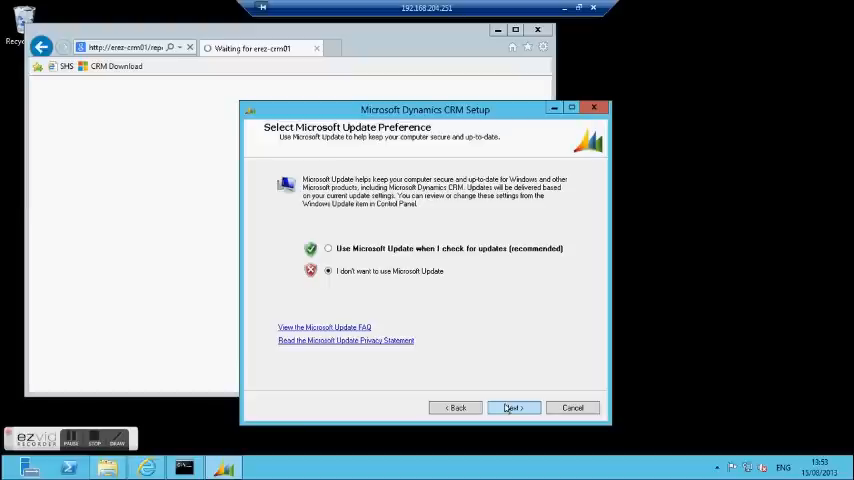
click(512, 408)
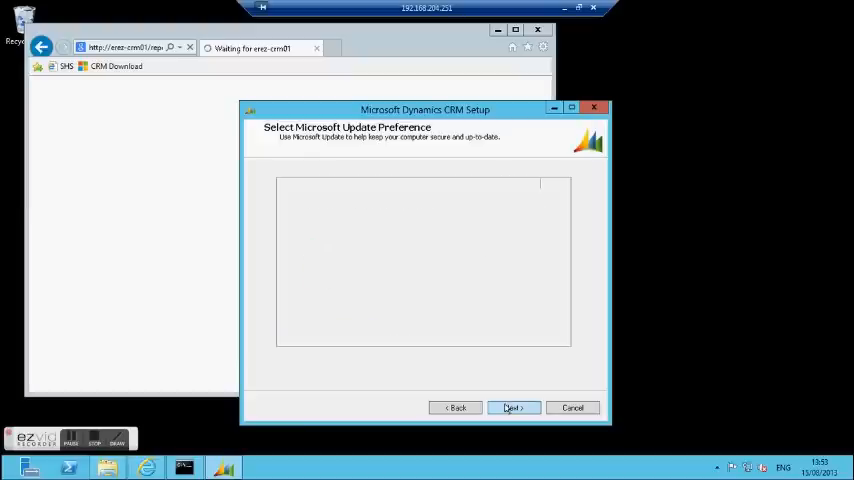
click(512, 408)
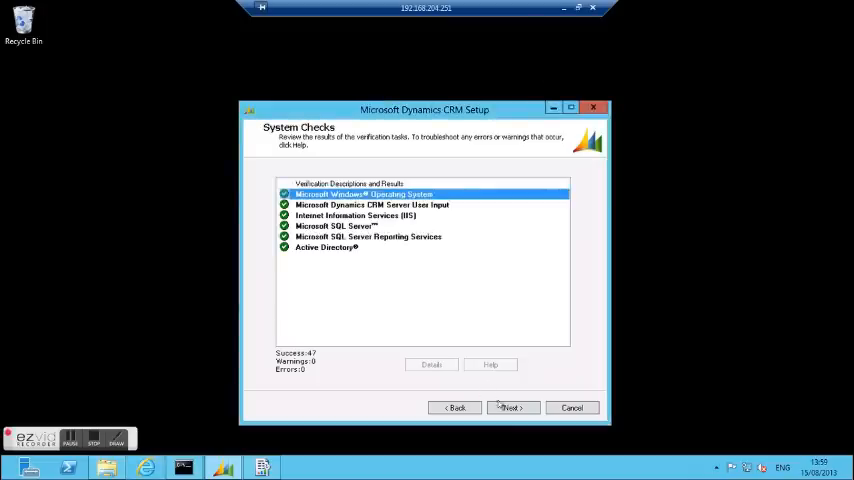
Step: Proceed past the system checks and service disruption warning to install CRM Server
click(512, 408)
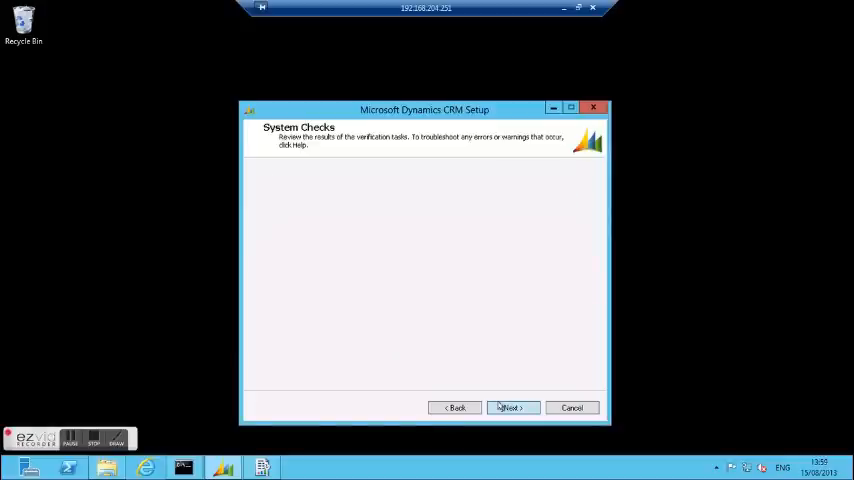
click(512, 408)
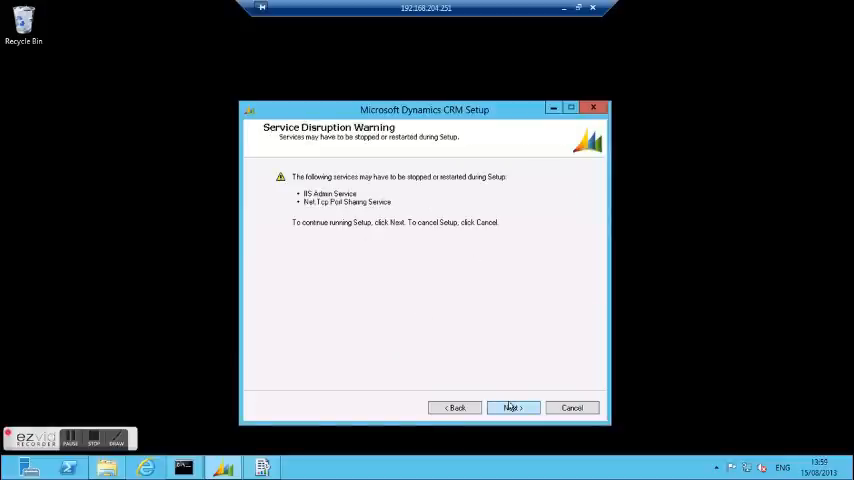
click(512, 408)
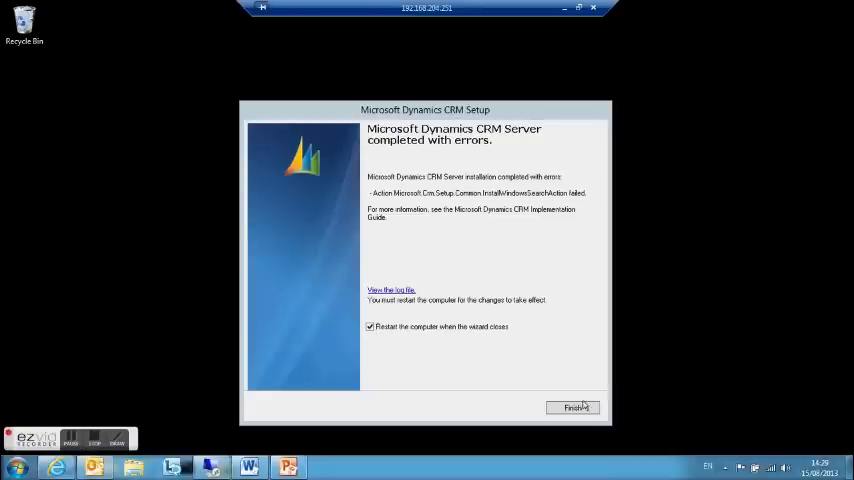
Step: Finish the CRM Server setup wizard, leaving the Update Rollup 13 download prompt
click(572, 408)
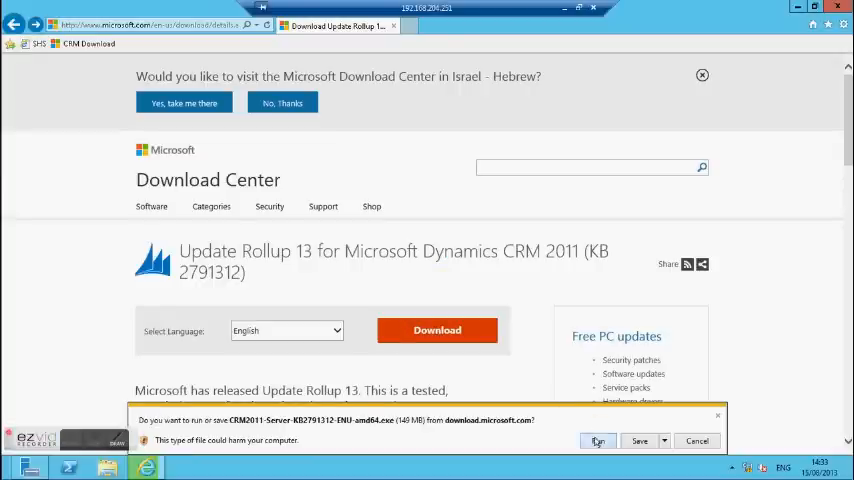
Step: Run the downloaded CRM2011-Server KB2791312 Update Rollup 13 package
click(598, 440)
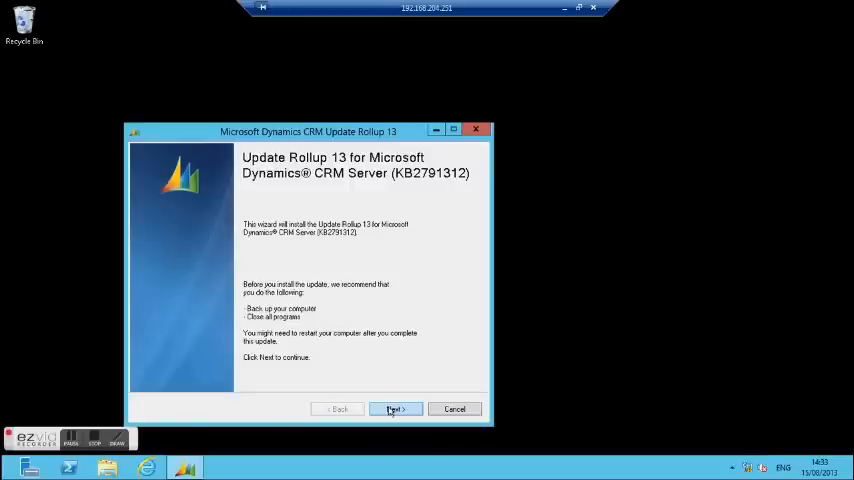
Step: Accept the license, install Update Rollup 13, and finish the rollup wizard
click(394, 408)
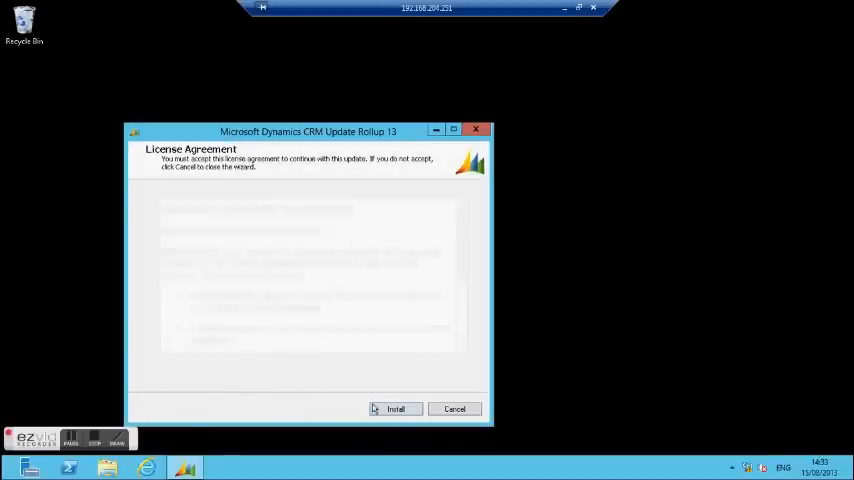
click(396, 408)
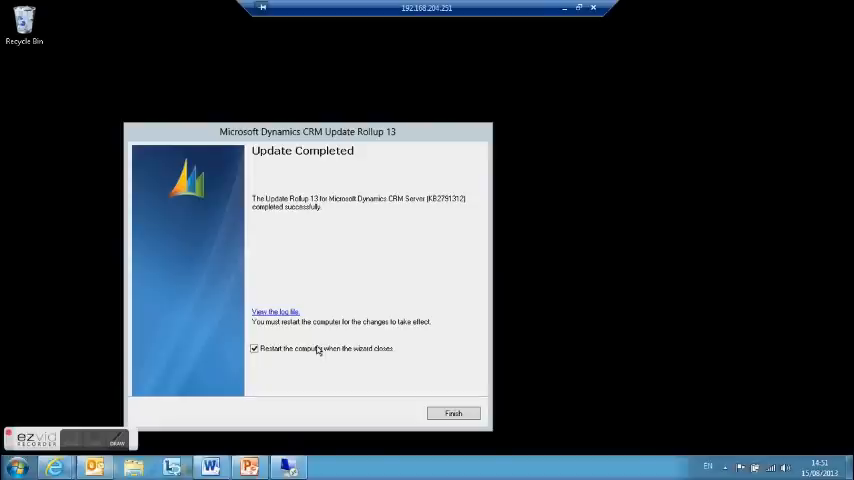
click(254, 348)
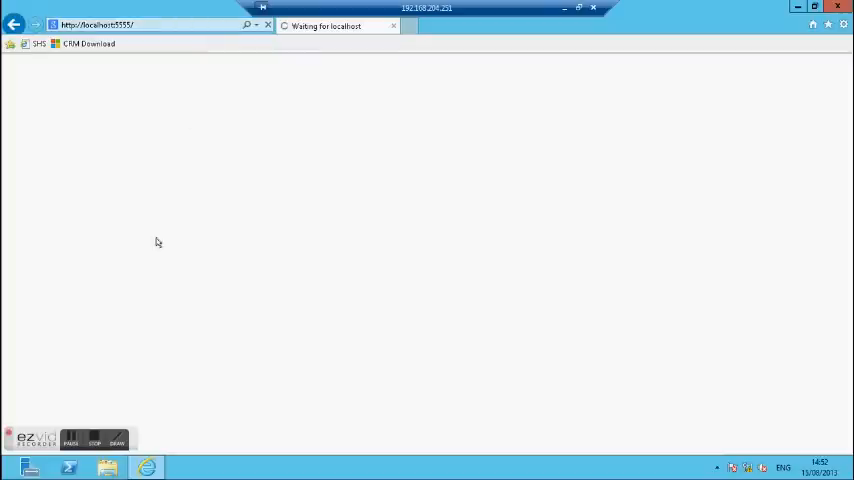
click(70, 440)
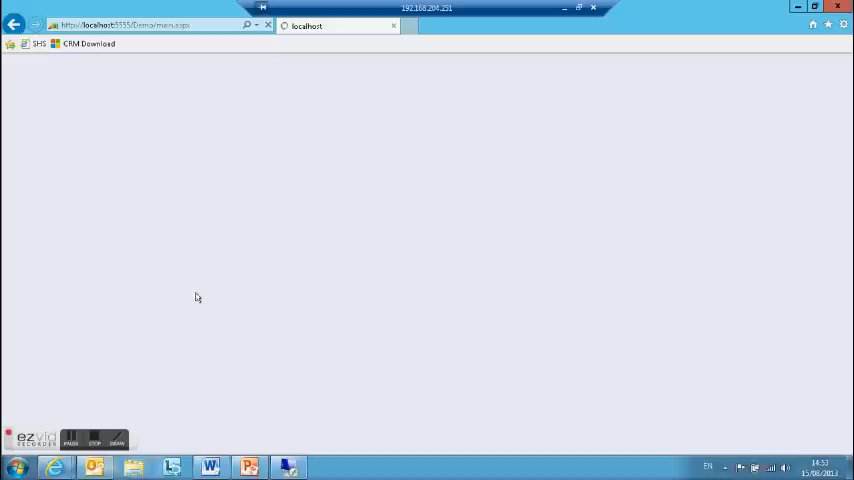
click(130, 24)
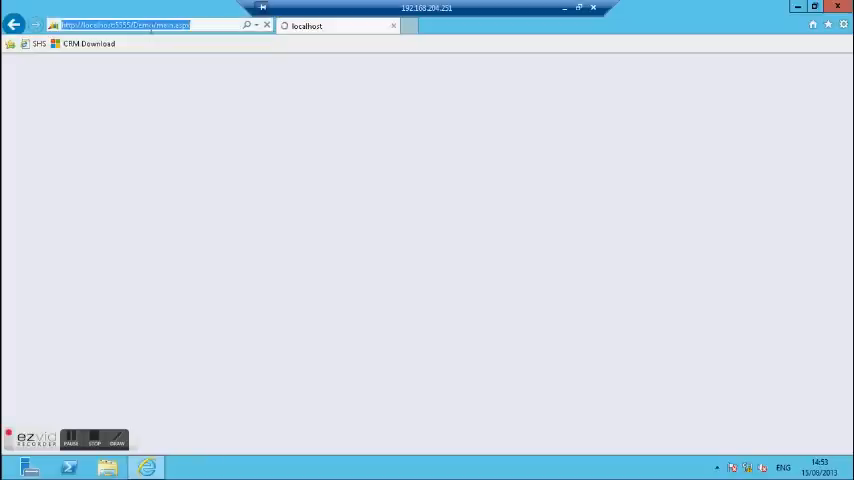